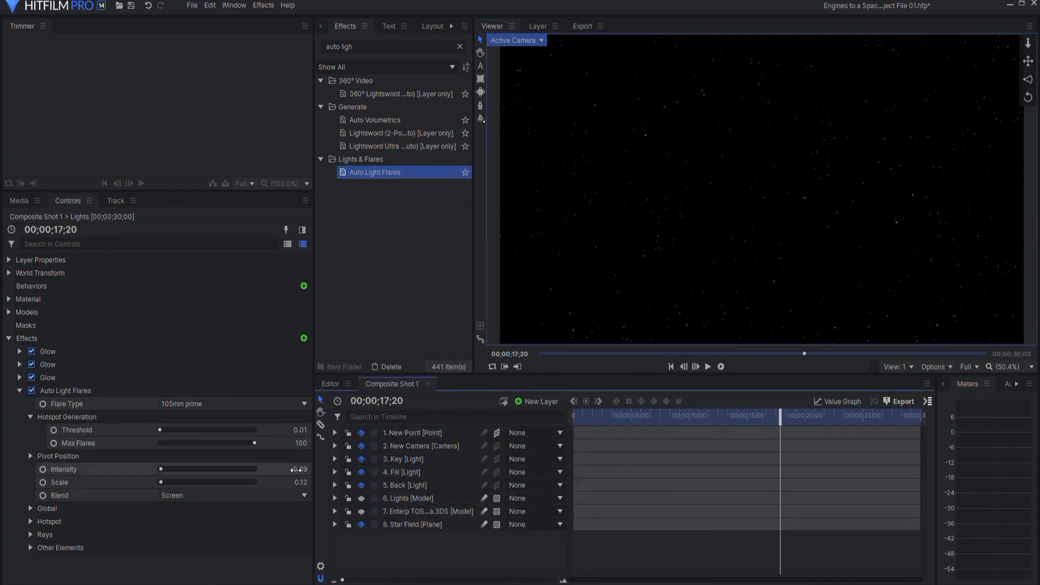
- Bring the X-Wing model from the Models folder into Composite Shot 1 as a layer over the stars
left_click(19, 200)
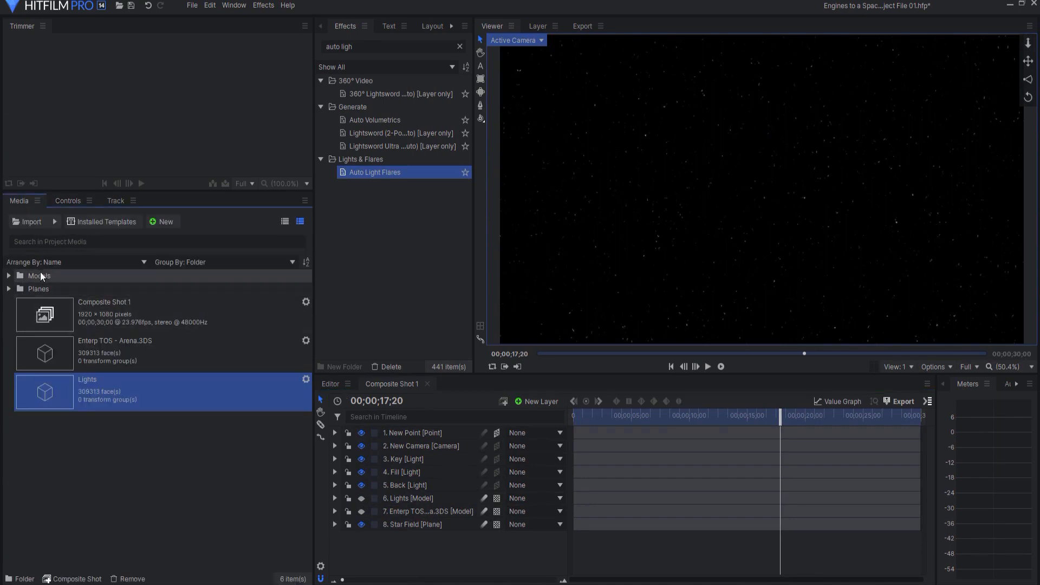
left_click(9, 276)
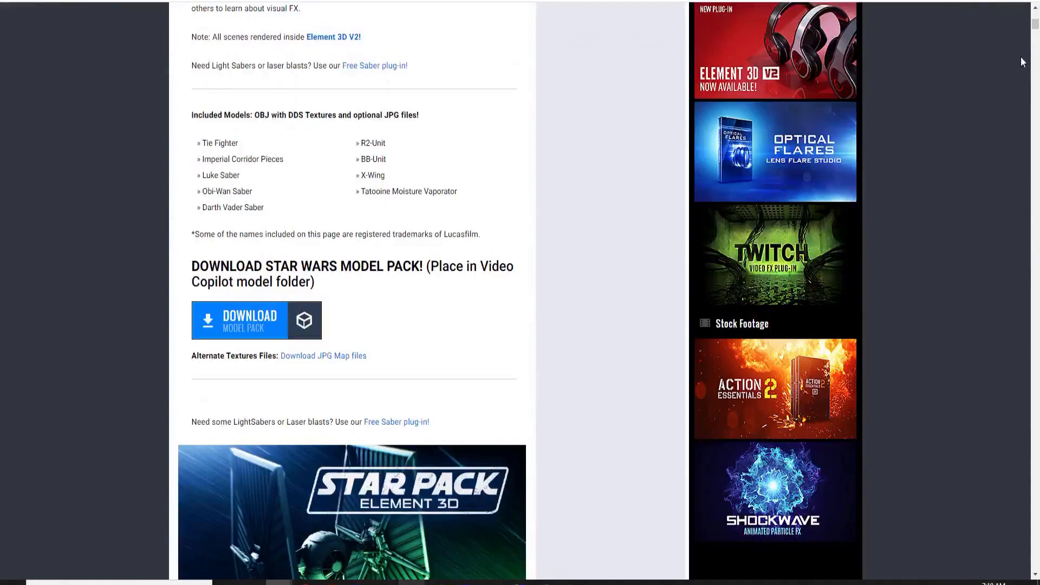
scroll("down", 3)
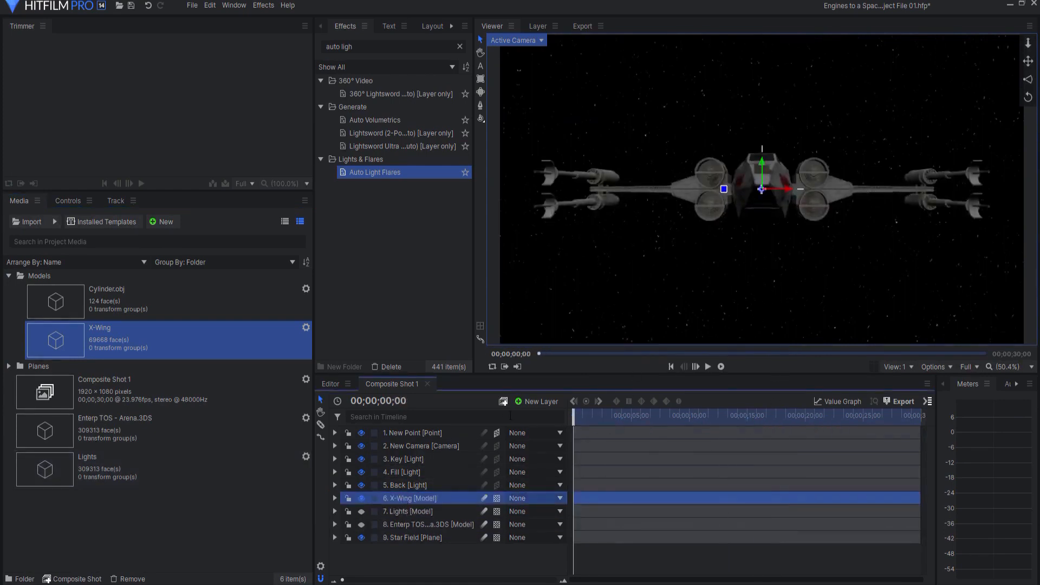
left_click(336, 498)
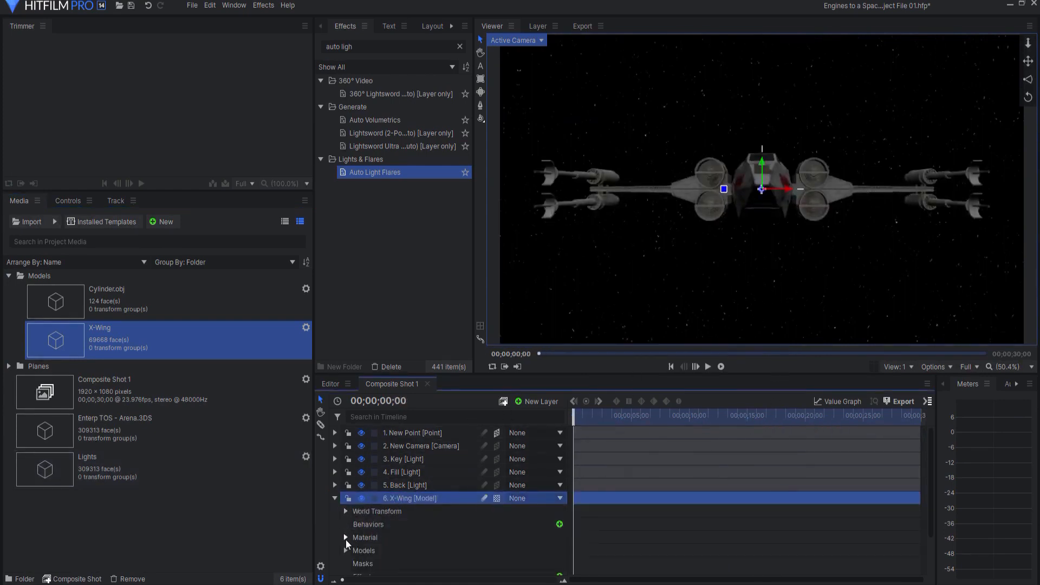
left_click(345, 550)
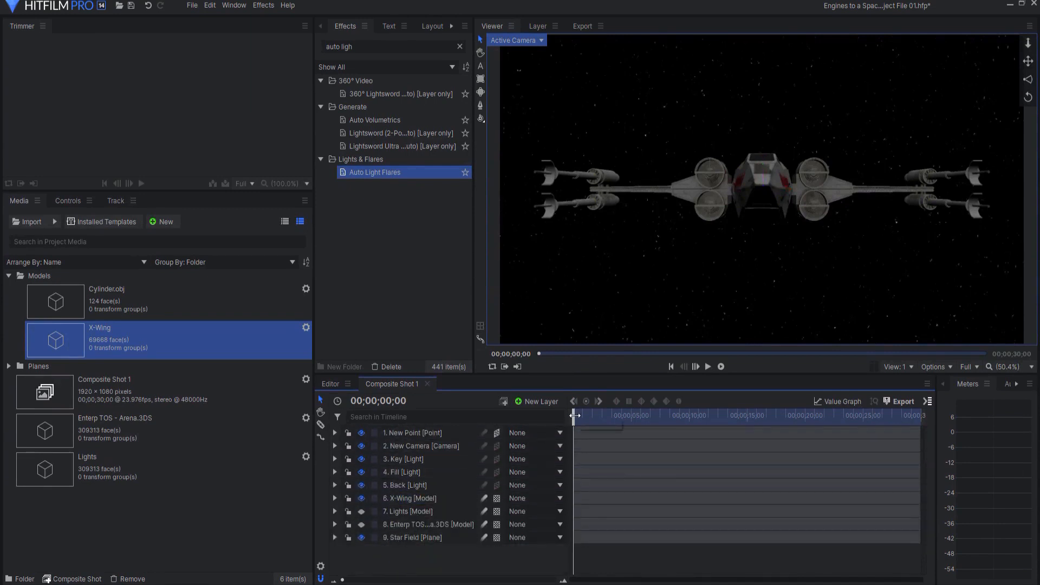
left_click_drag(575, 414, 778, 415)
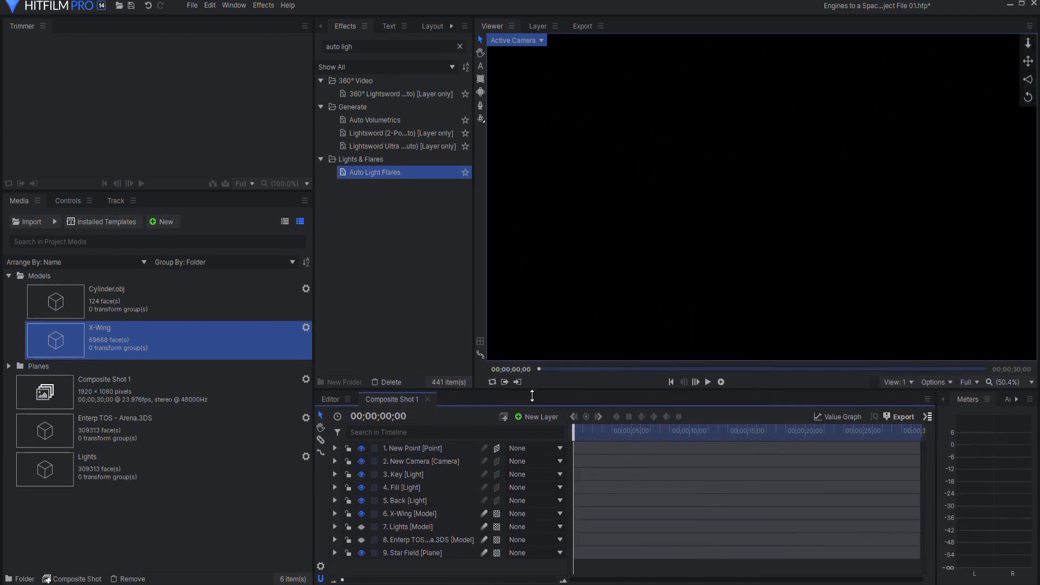
- Split the viewer into four views and switch the Front viewport to a Back view of the X-Wing
left_click(896, 381)
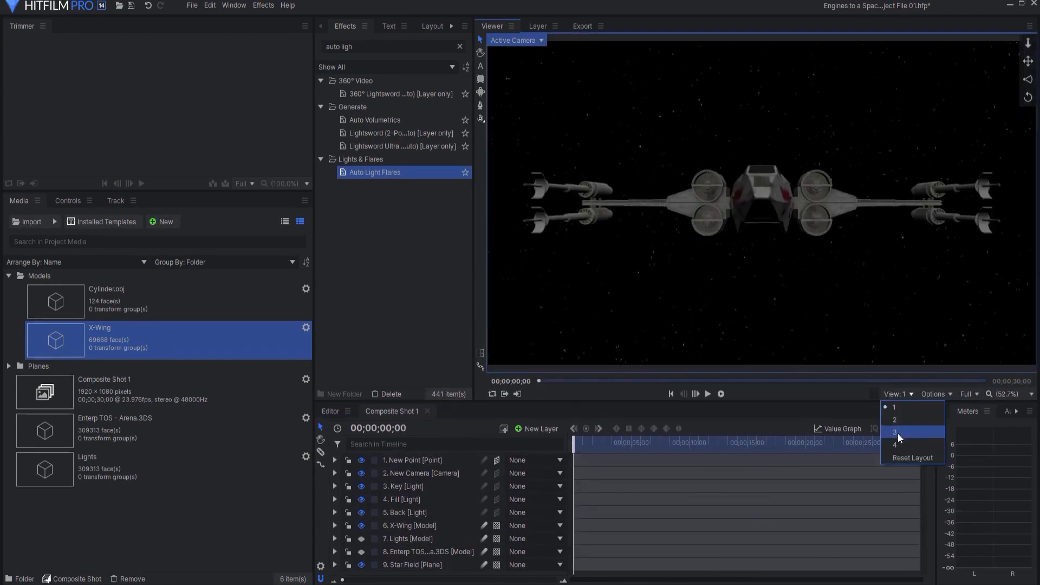
left_click(894, 445)
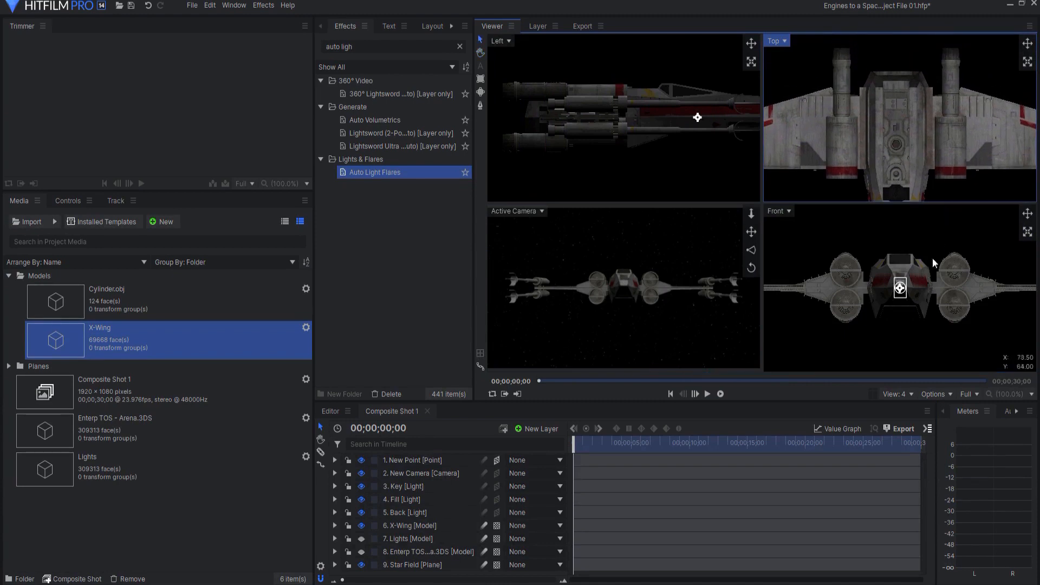
left_click(779, 211)
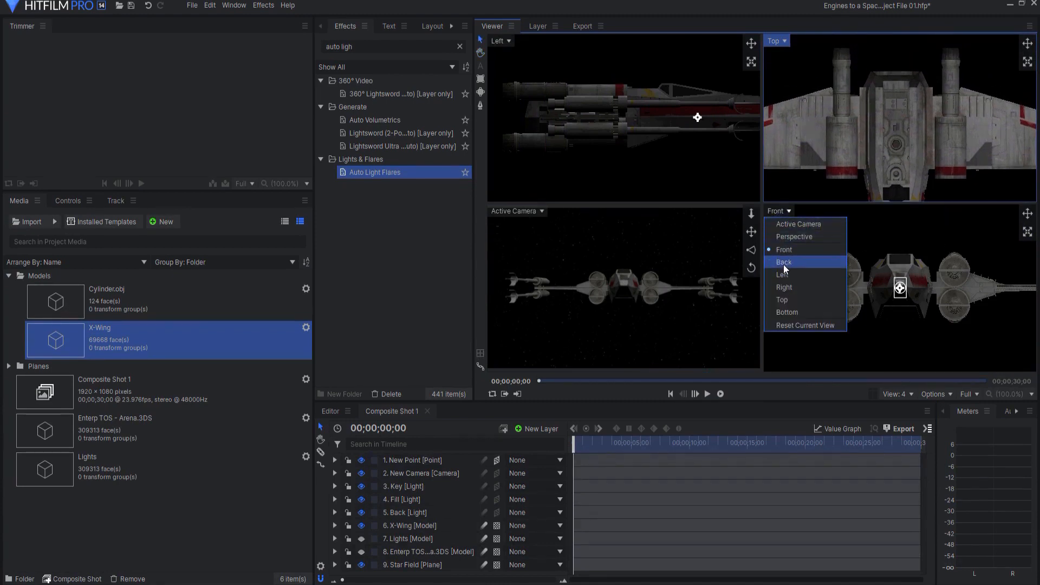
left_click(783, 261)
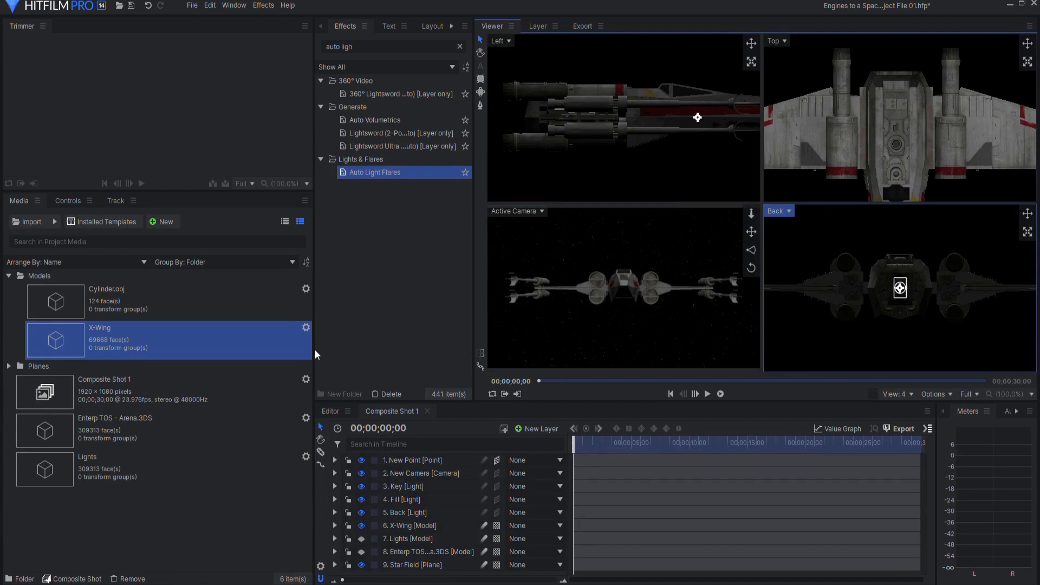
mouse_move(223, 339)
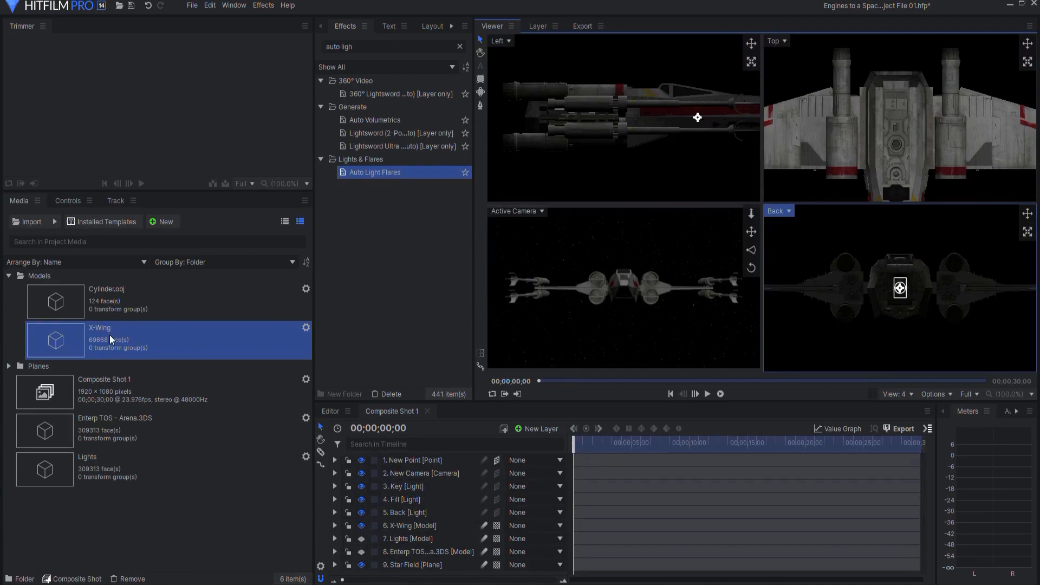
- Duplicate the X-Wing media item and rename the copy Engines in its 3D Model Properties
right_click(100, 335)
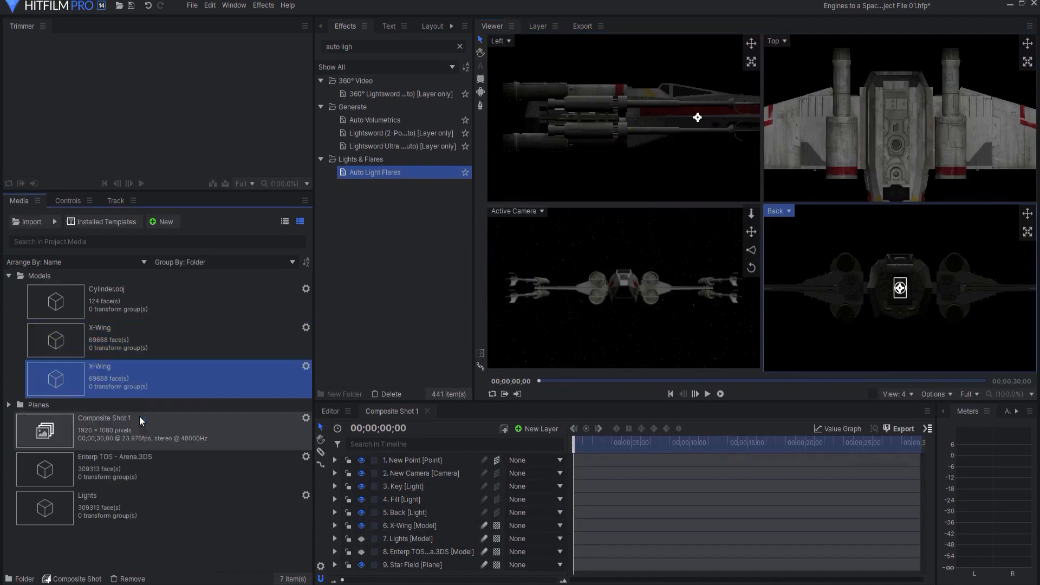
double_click(99, 366)
type("Engines")
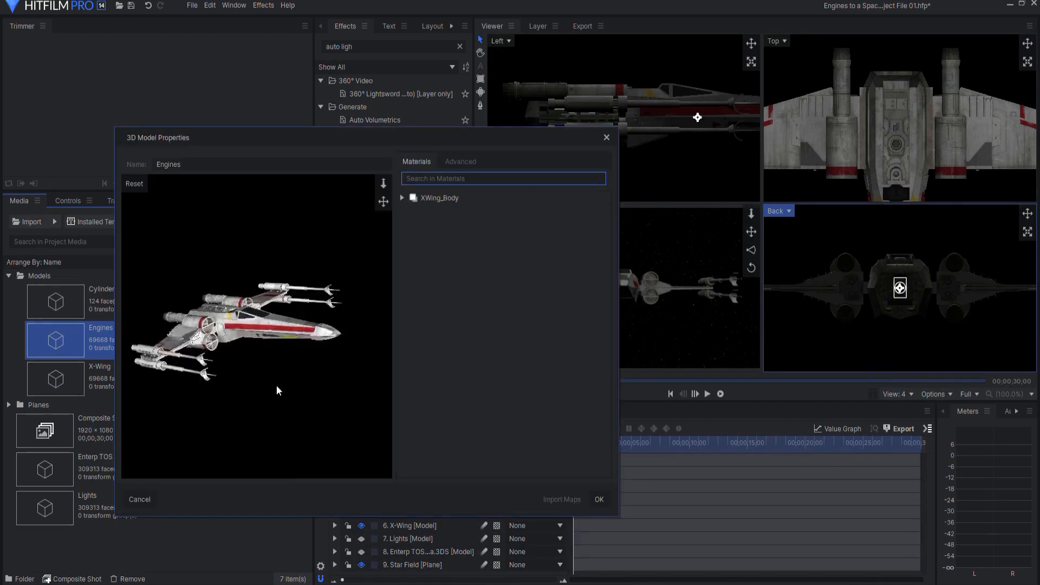
left_click(402, 197)
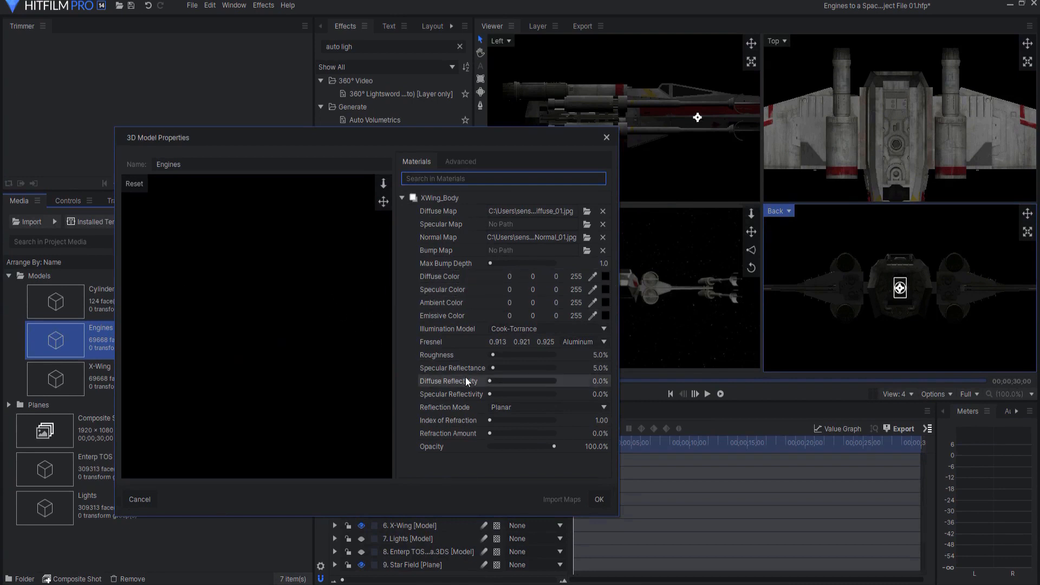
left_click(140, 498)
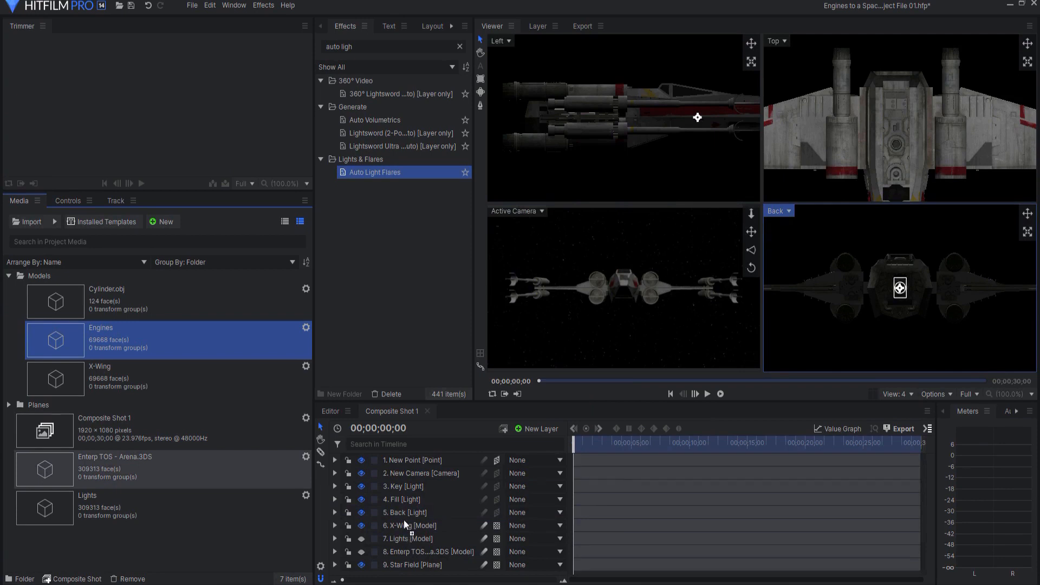
- Add Engines as a layer above the X-Wing, link its Transform to 1. New Point, and collapse the layers
left_click(411, 525)
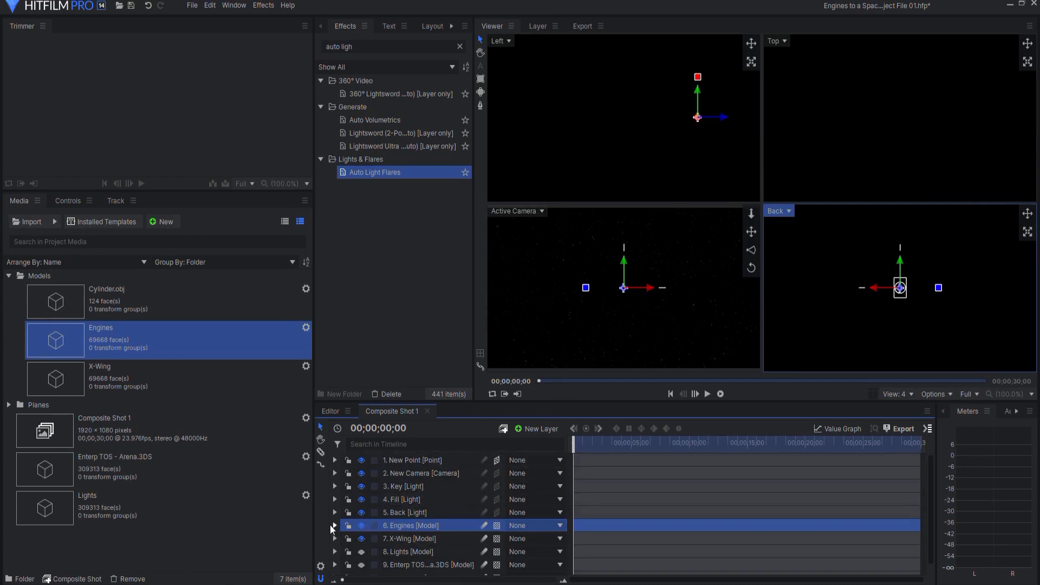
left_click(335, 526)
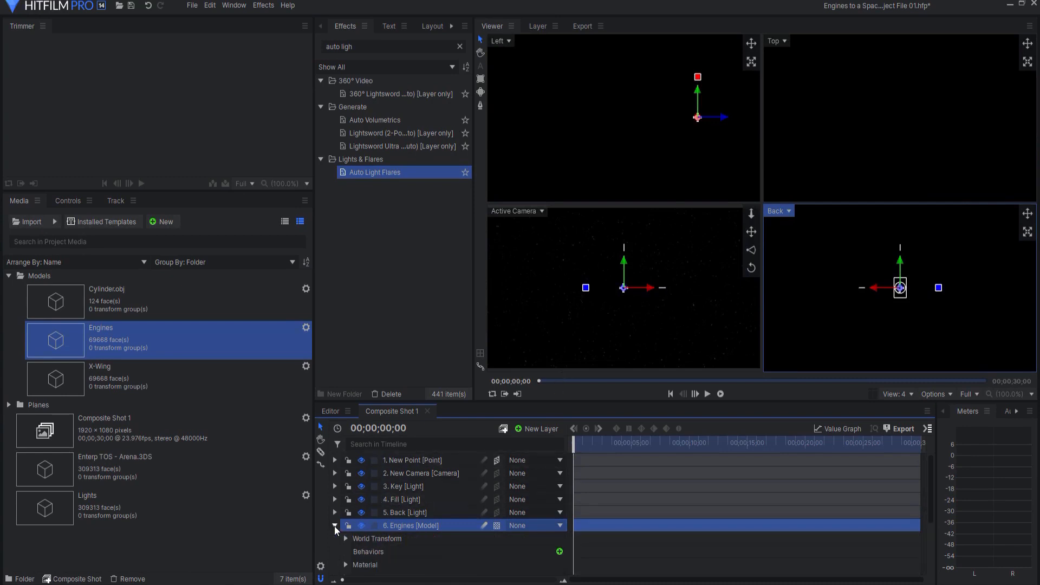
scroll("down", 3)
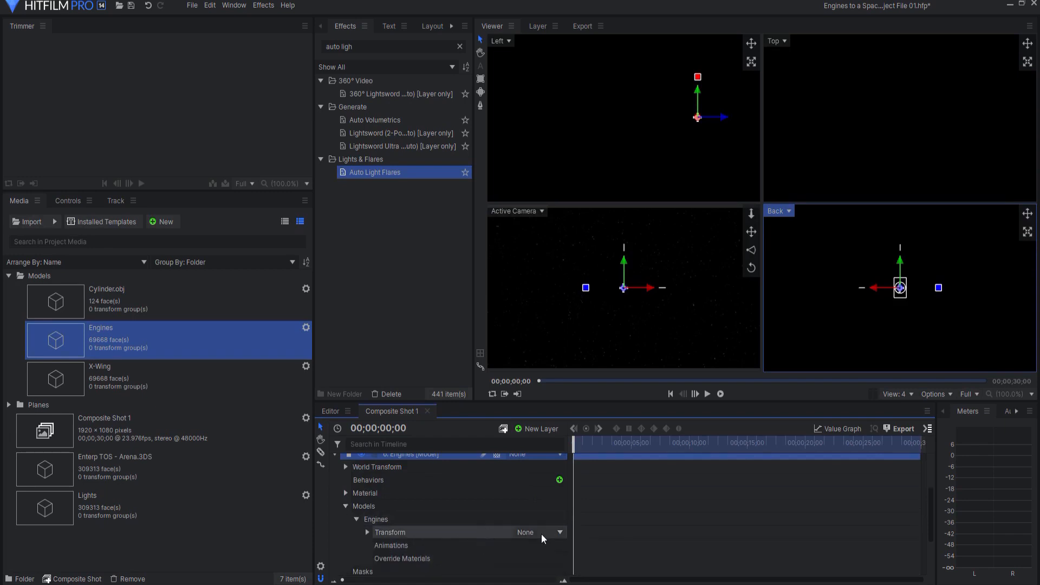
left_click(539, 532)
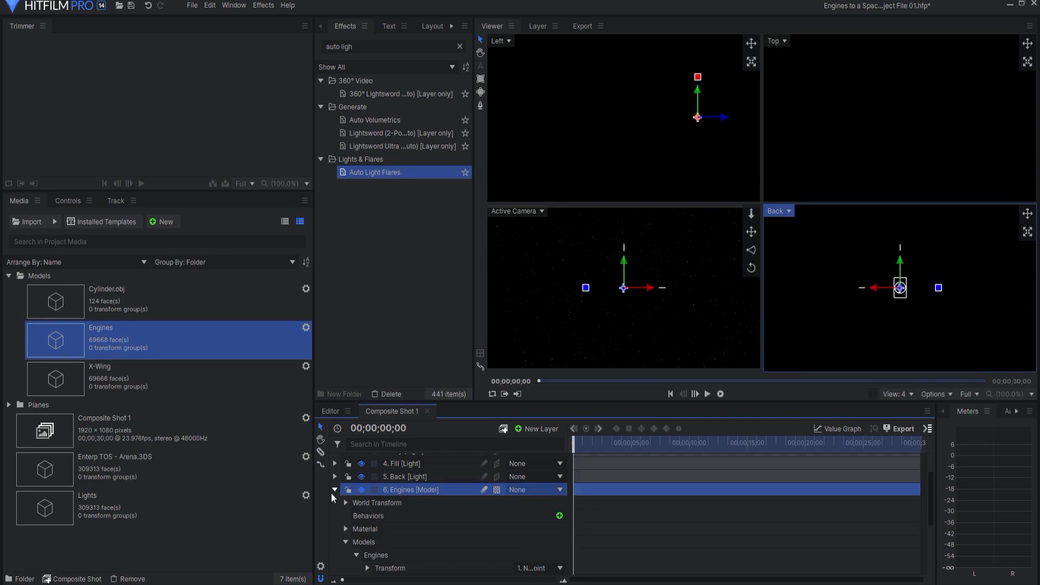
right_click(409, 489)
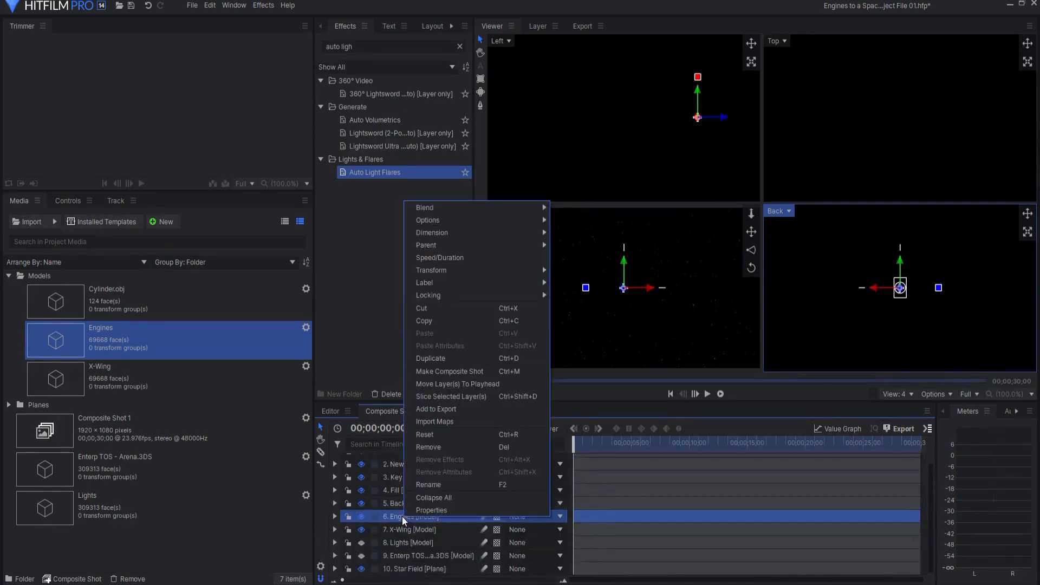
mouse_move(424, 207)
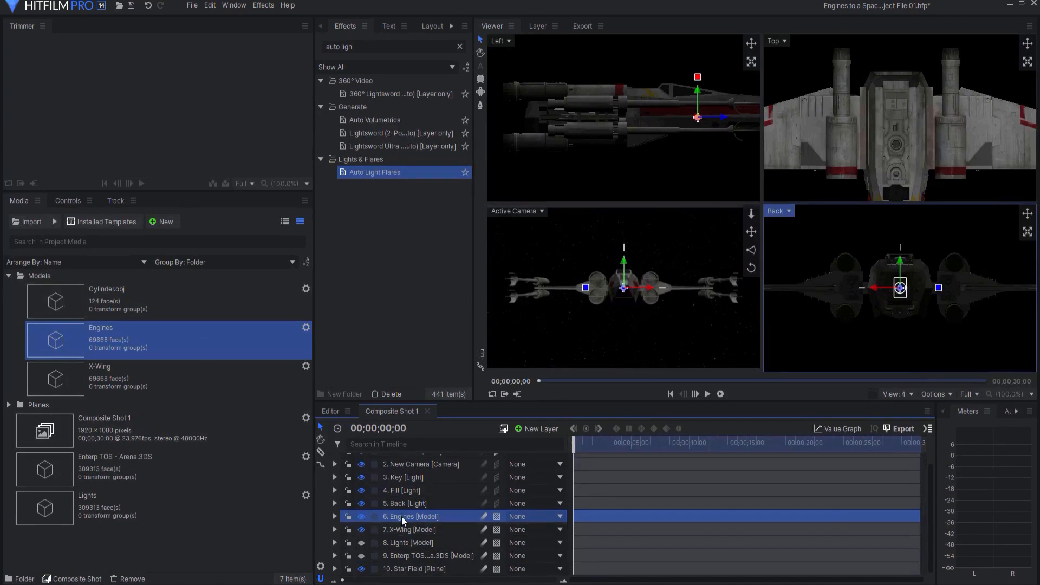
mouse_move(430, 519)
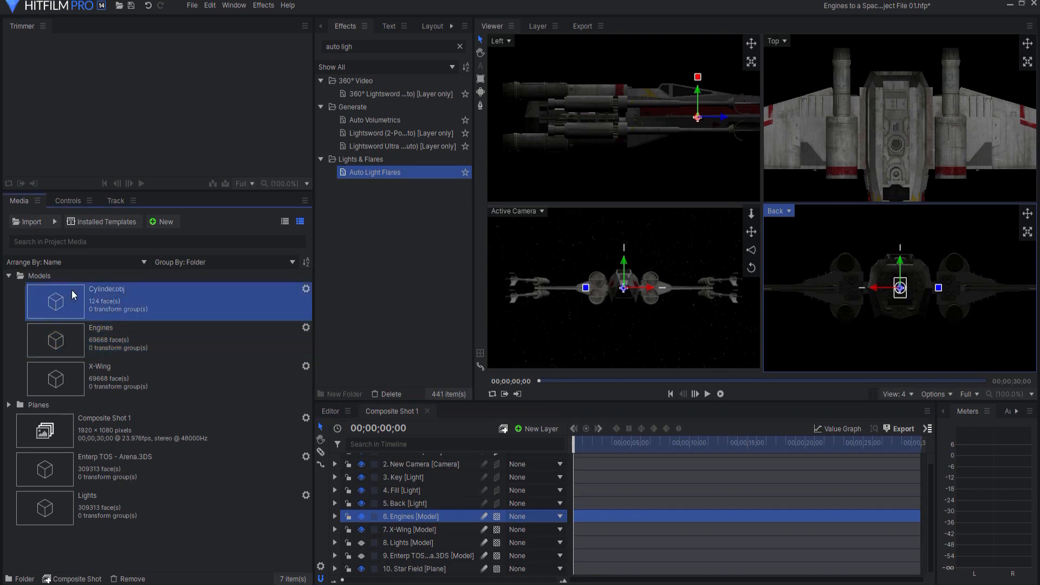
mouse_move(305, 291)
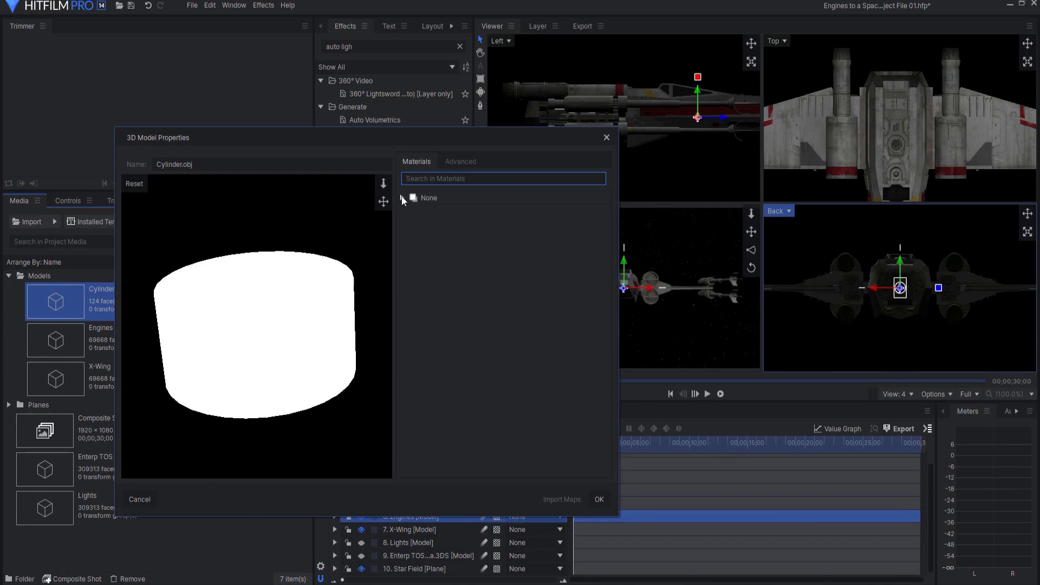
left_click(401, 197)
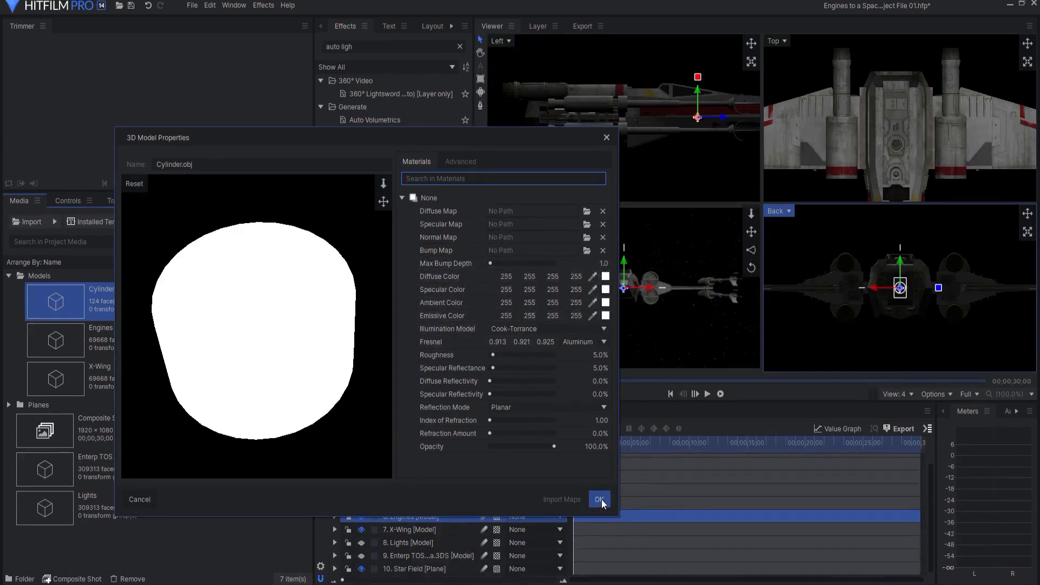
left_click(597, 498)
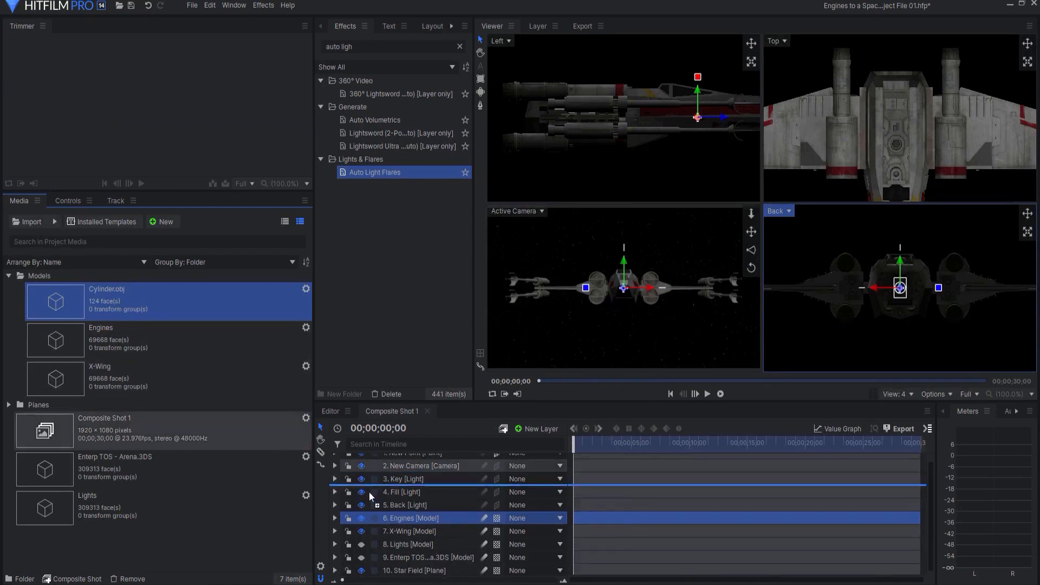
- Add Cylinder.obj to the Engines models, rotate it X 90 and slide it toward an engine
left_click(335, 517)
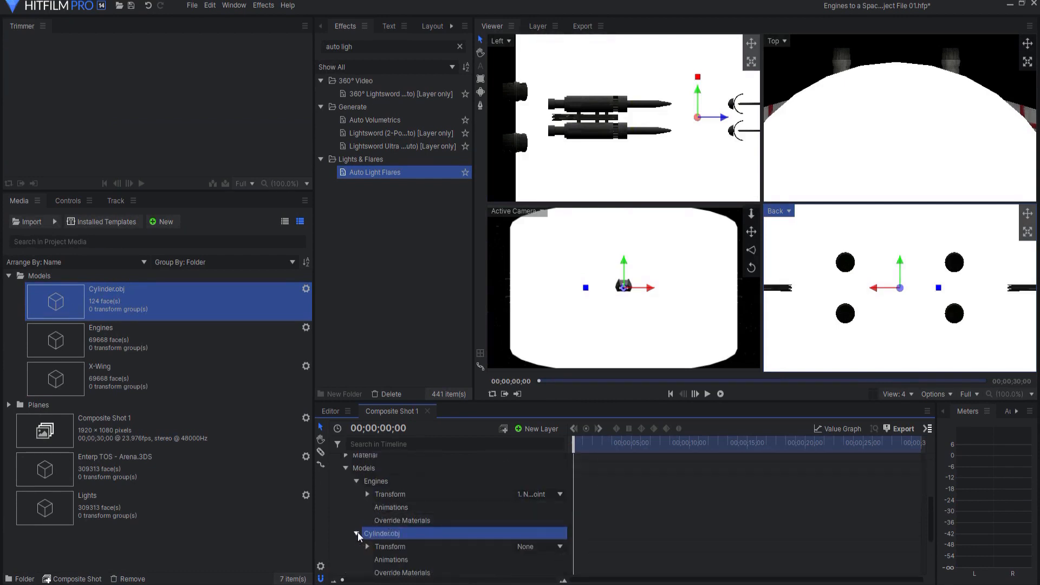
left_click(367, 474)
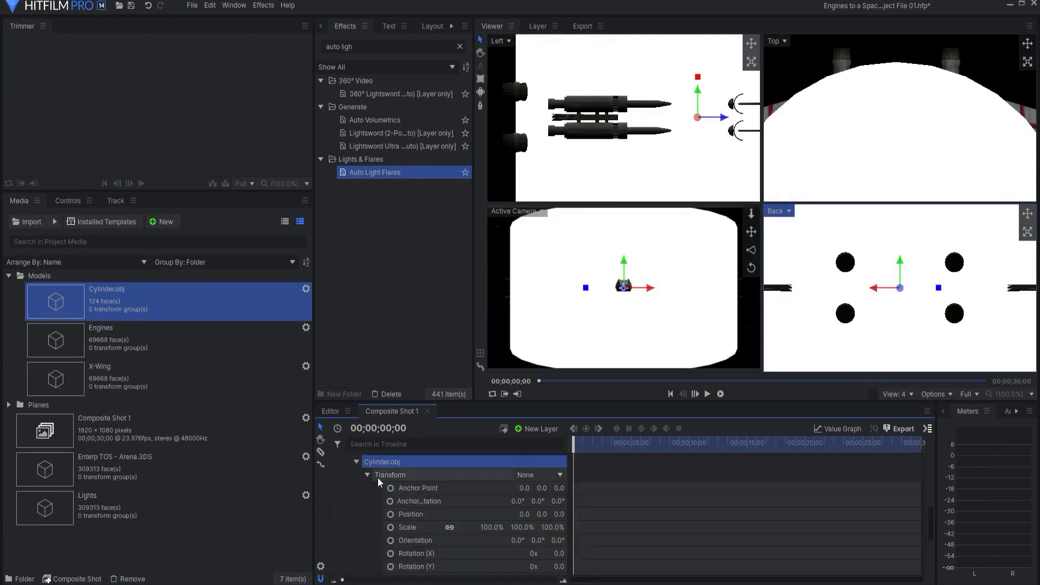
left_click(537, 474)
type("90")
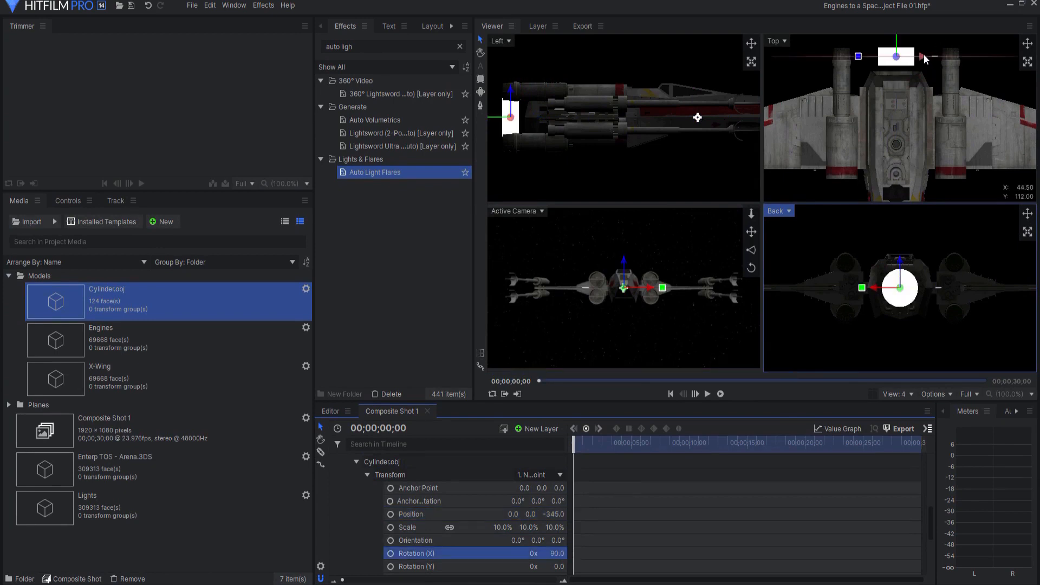
left_click_drag(924, 57, 866, 61)
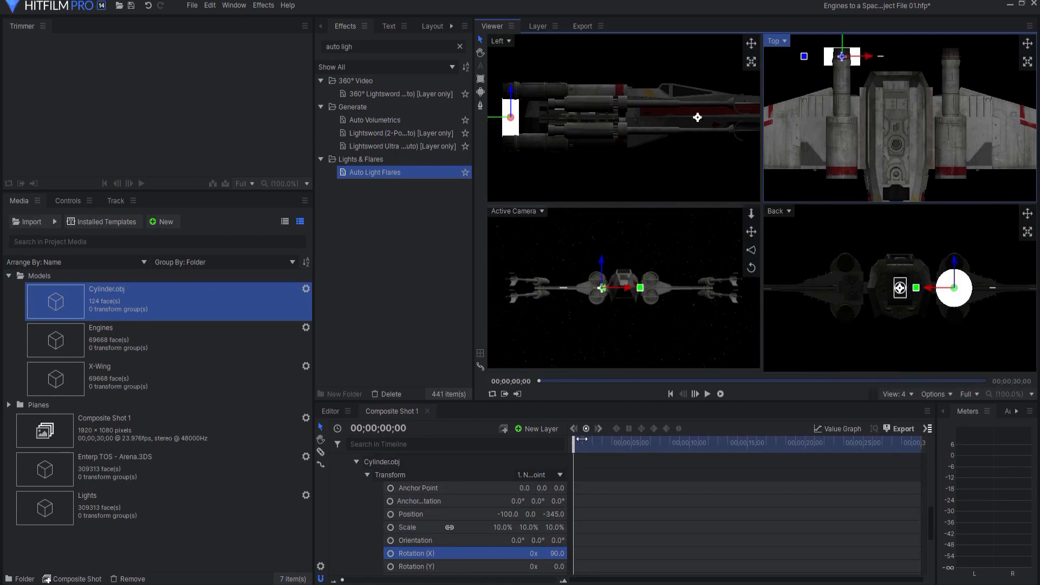
- Shrink the cylinder to 4% scale and seat it centred inside the engine nozzle
left_click(518, 527)
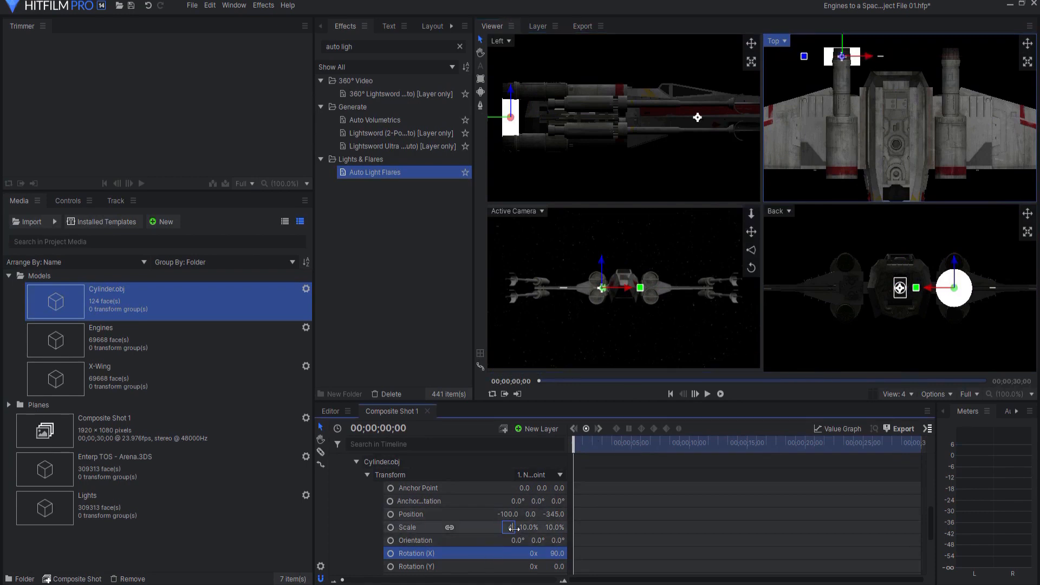
left_click_drag(517, 526, 510, 526)
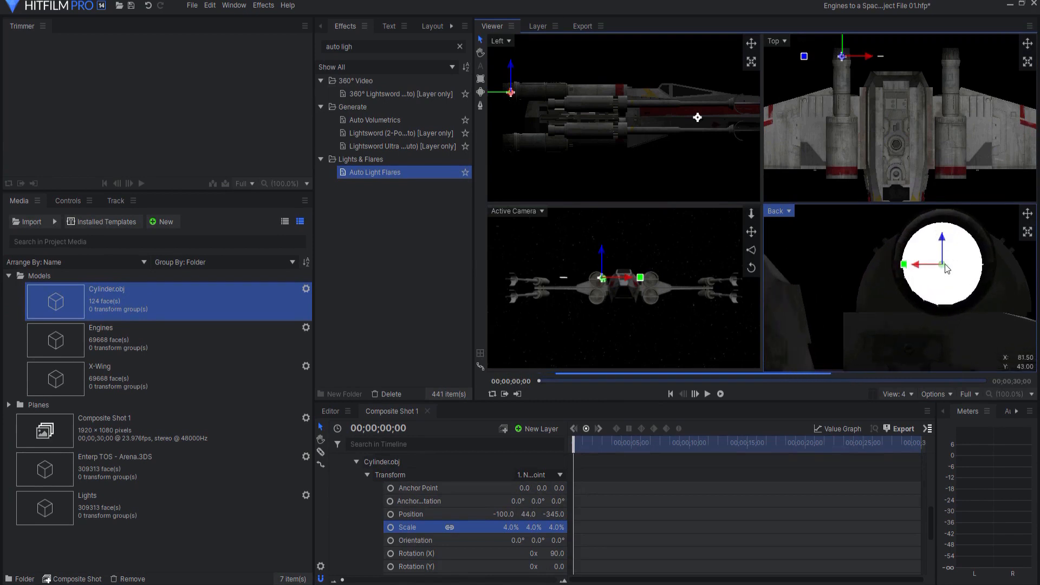
left_click_drag(945, 267, 882, 288)
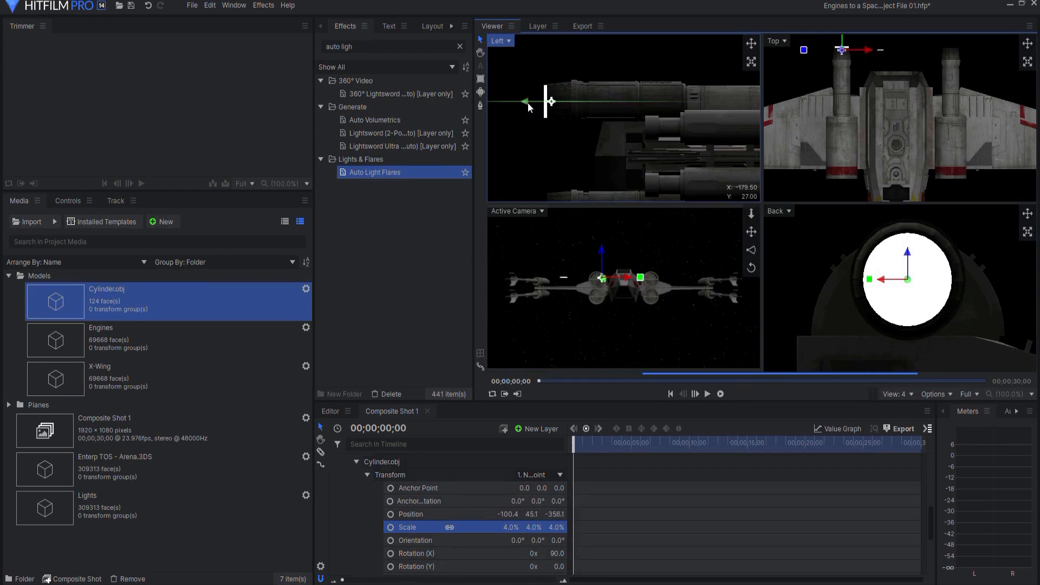
left_click_drag(544, 101, 575, 102)
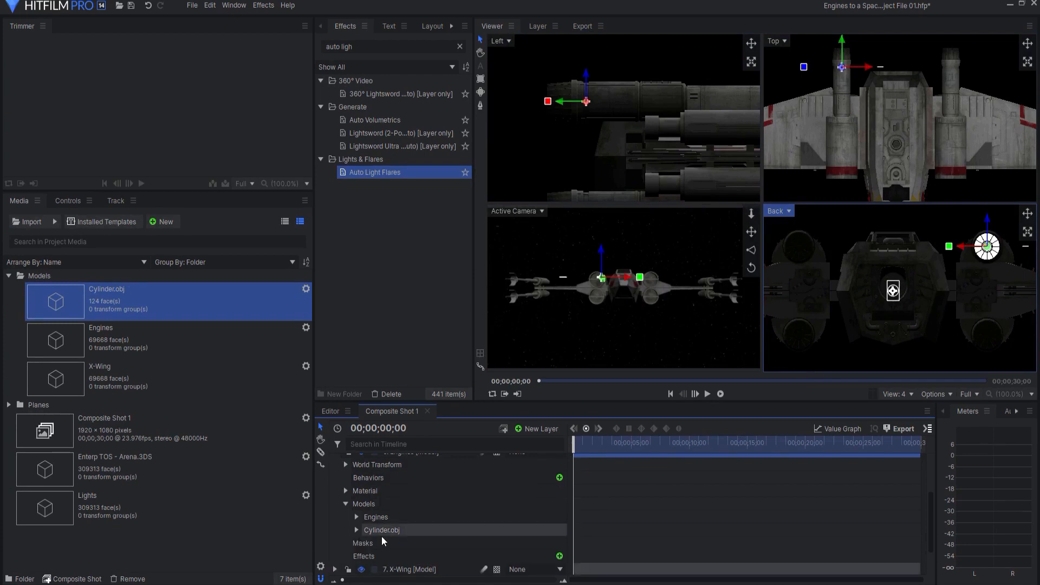
- Duplicate Cylinder.obj three times and place the copies in the remaining three engine nozzles
left_click(381, 529)
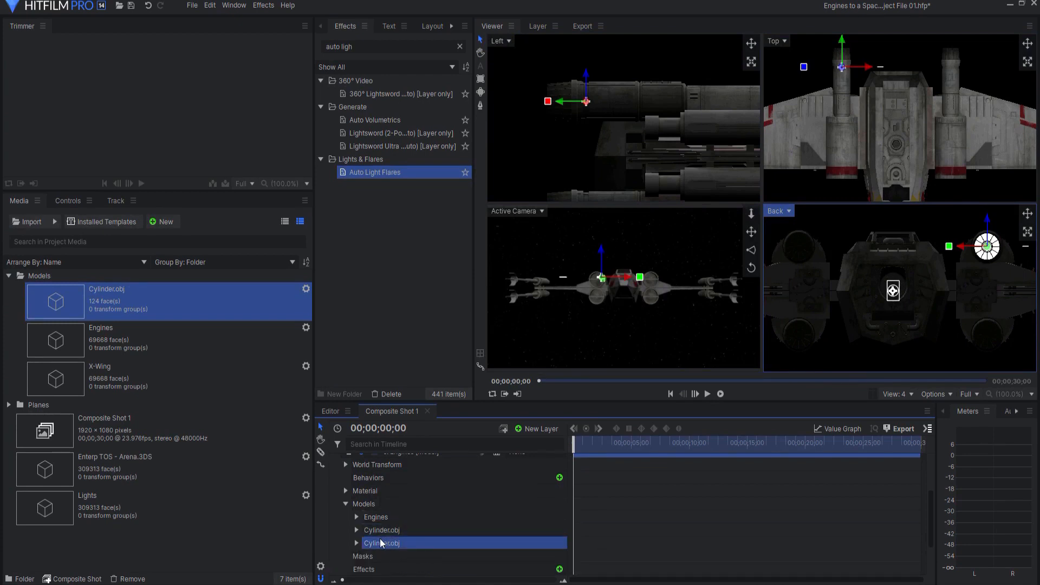
left_click(357, 543)
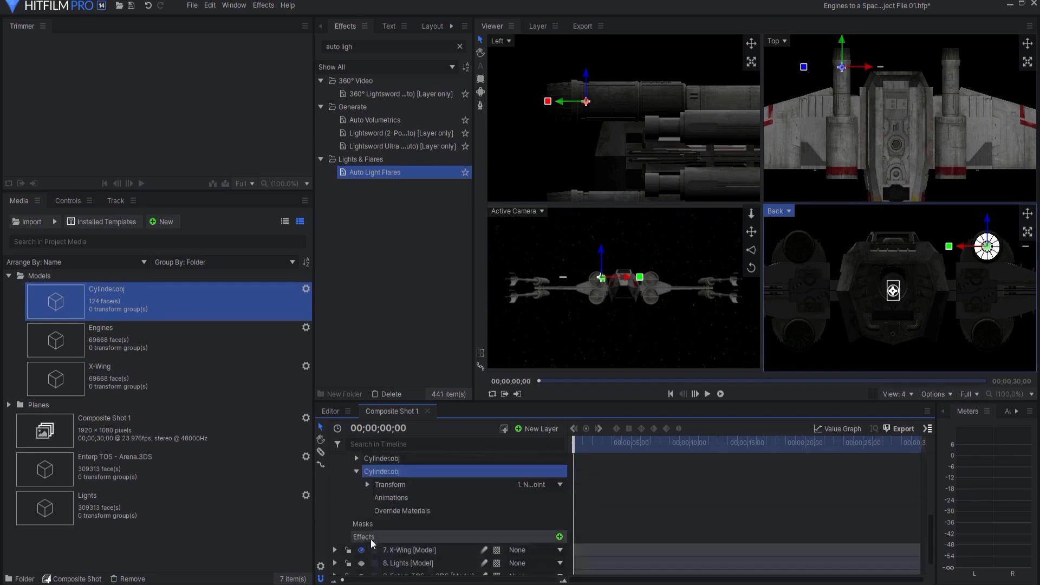
left_click(367, 484)
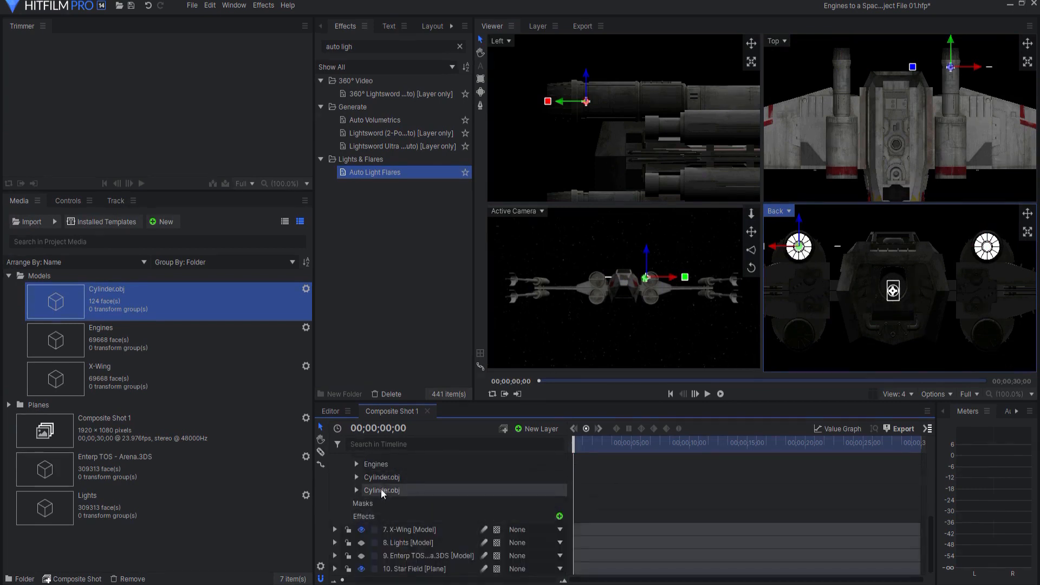
left_click(381, 503)
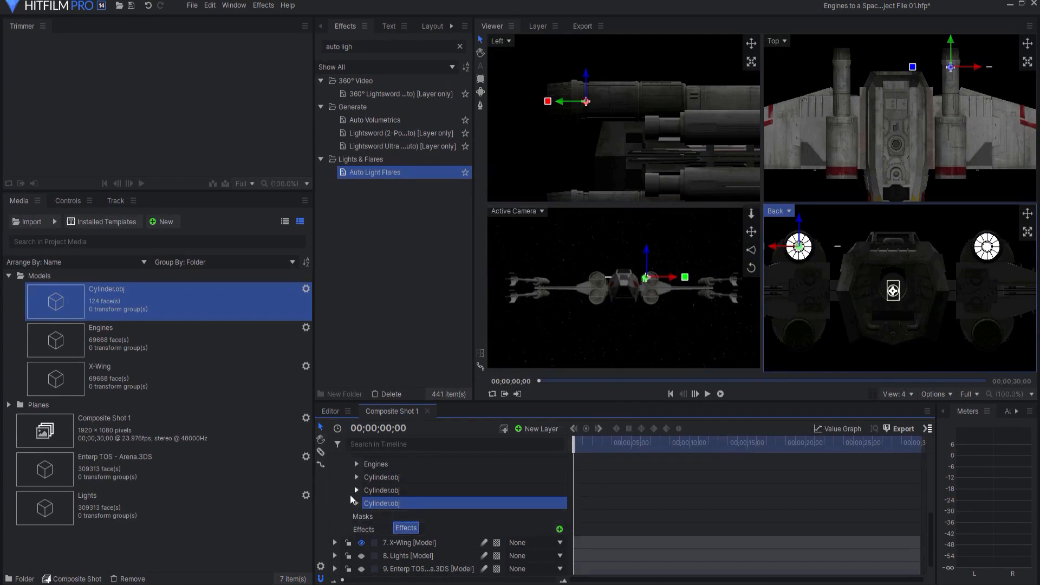
left_click(356, 467)
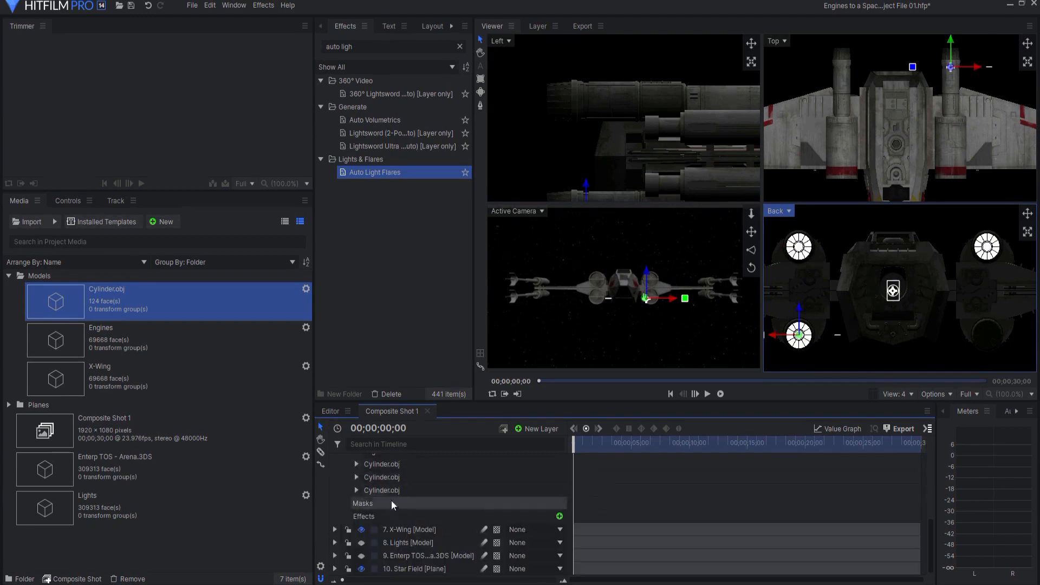
left_click(383, 502)
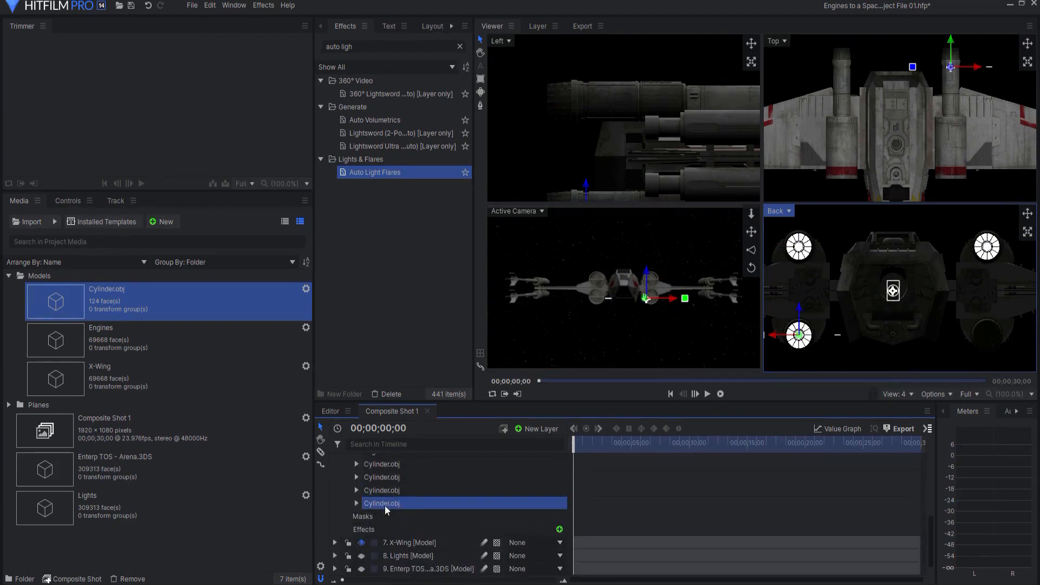
left_click(356, 503)
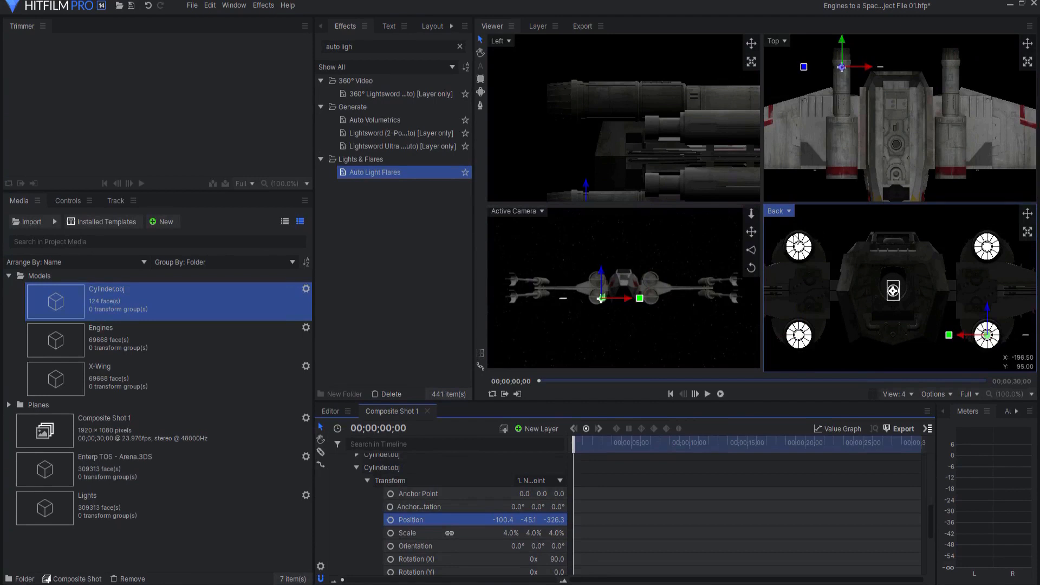
mouse_move(511, 468)
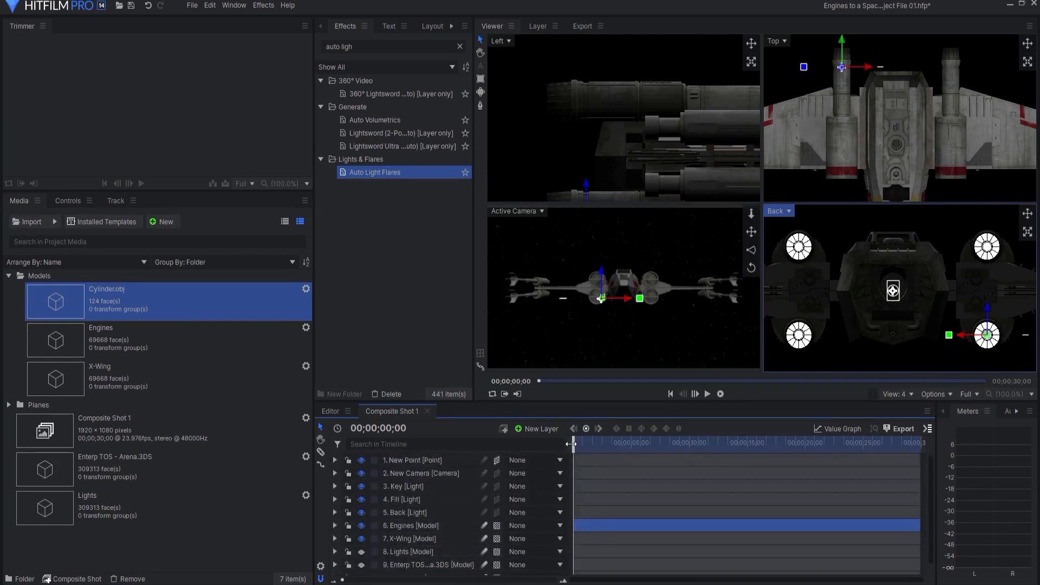
- Switch to a single Active Camera view and scrub to frames where the engines face camera
left_click_drag(575, 442, 726, 442)
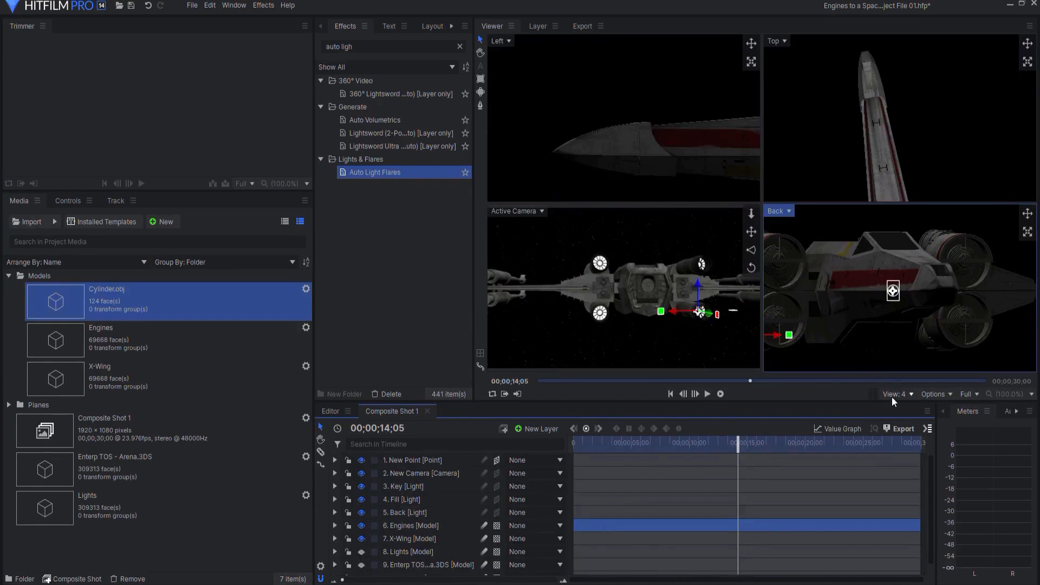
left_click(896, 393)
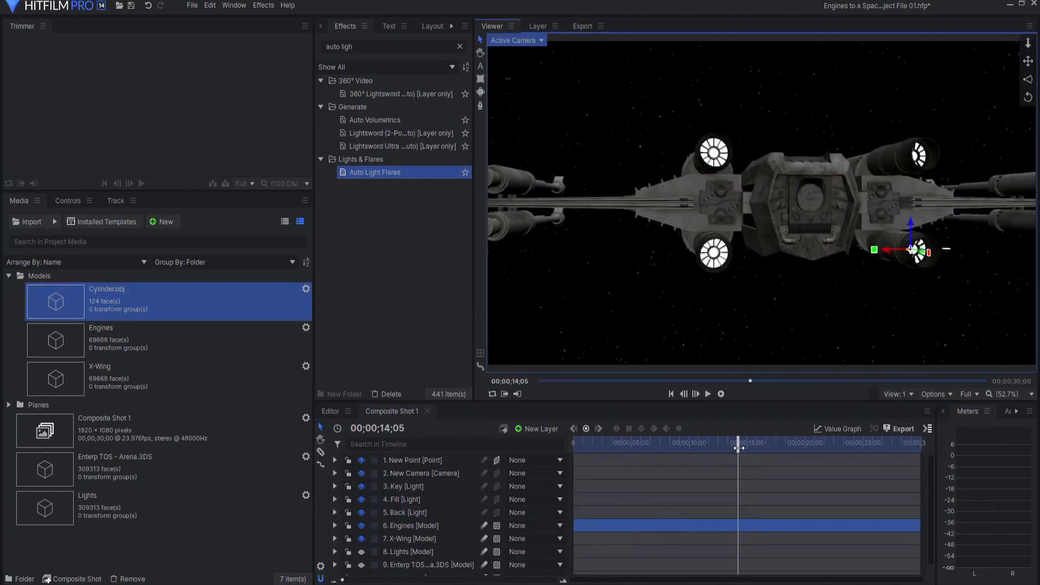
left_click_drag(737, 442, 775, 442)
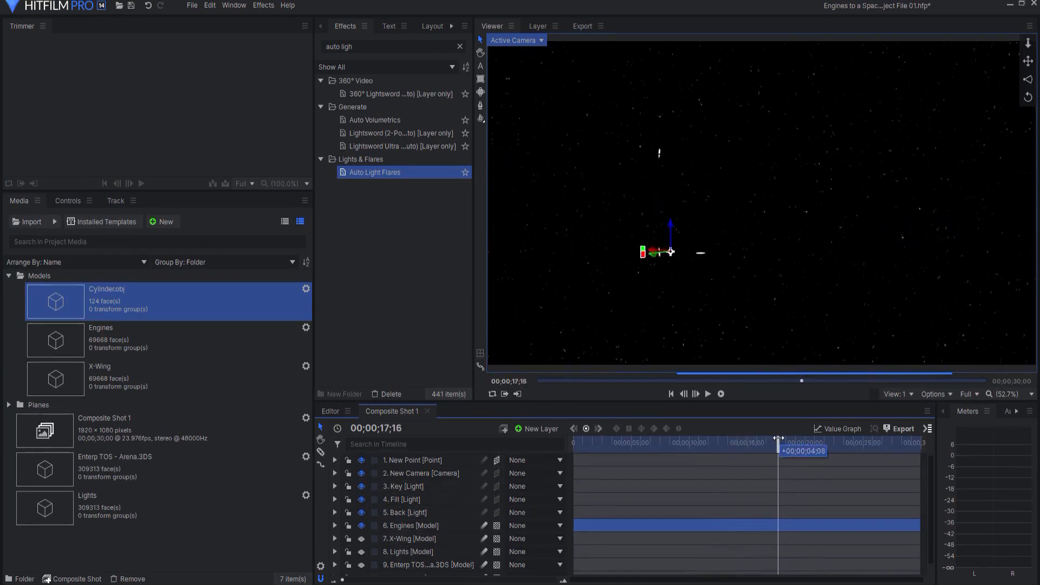
left_click_drag(802, 442, 737, 442)
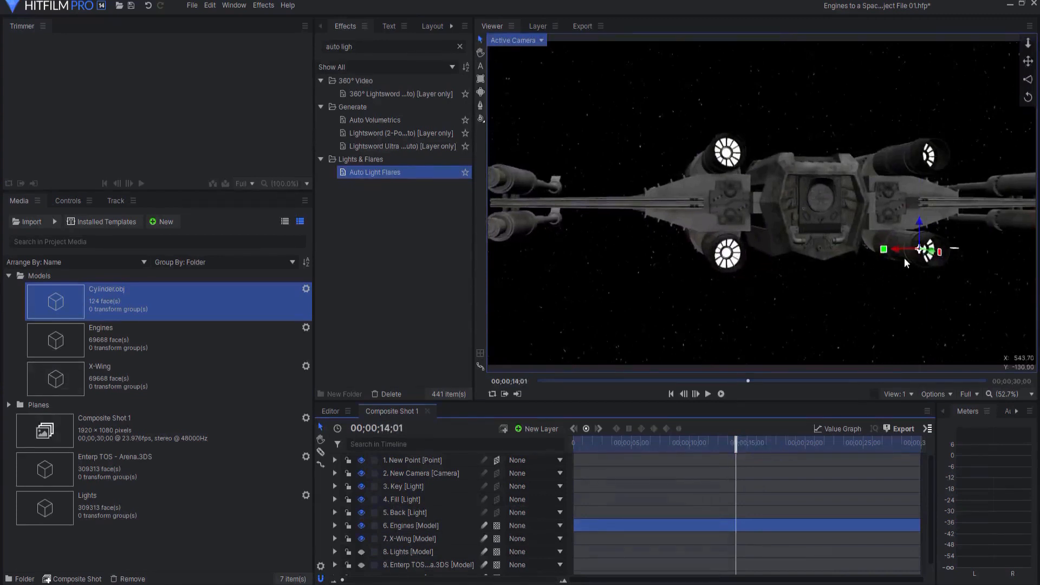
left_click_drag(734, 442, 749, 442)
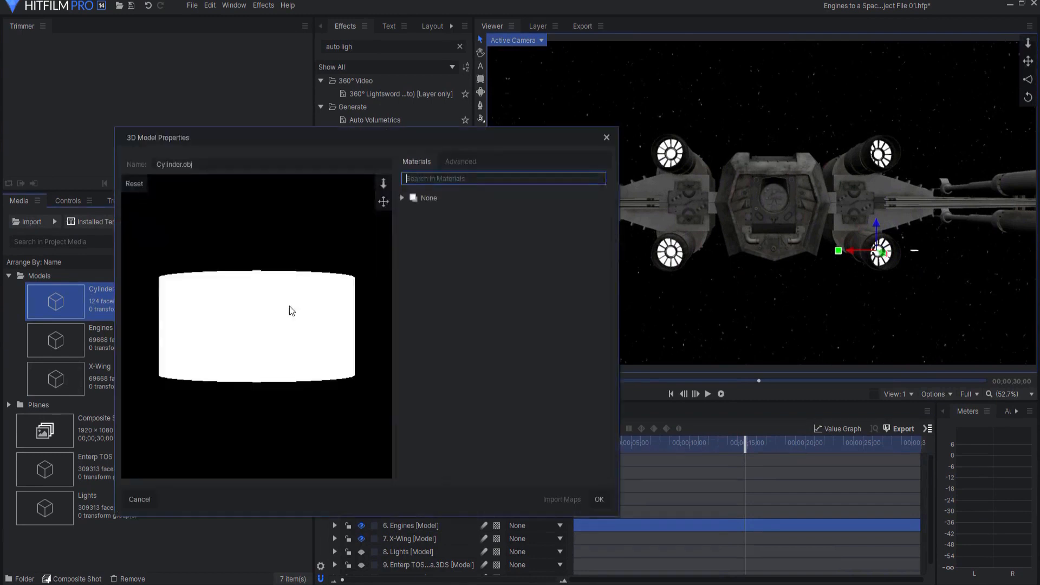
- Set the cylinder material's colours to orange (255, 170, 0) so all four nozzles turn orange
left_click(402, 197)
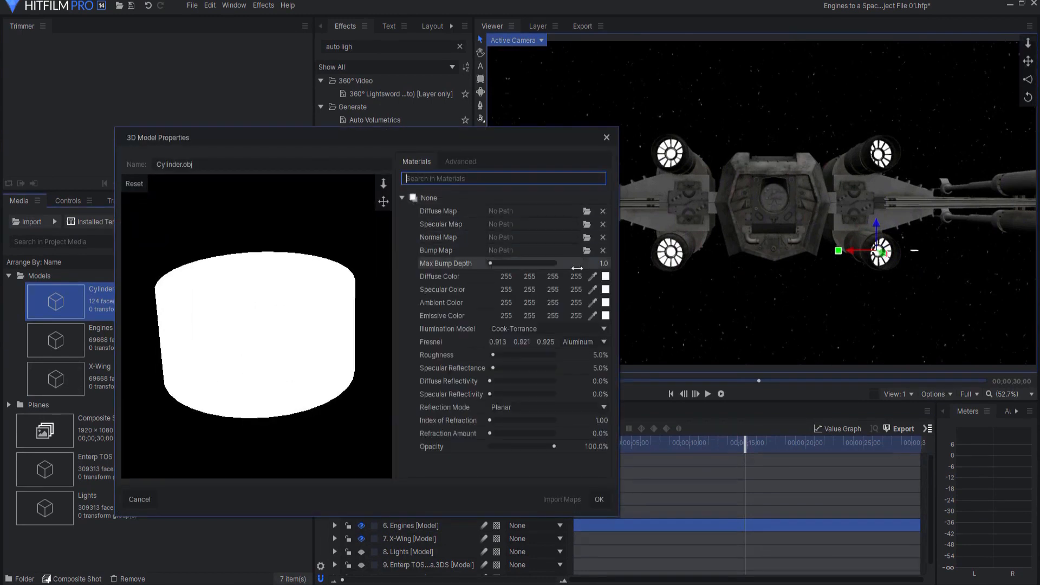
left_click(605, 276)
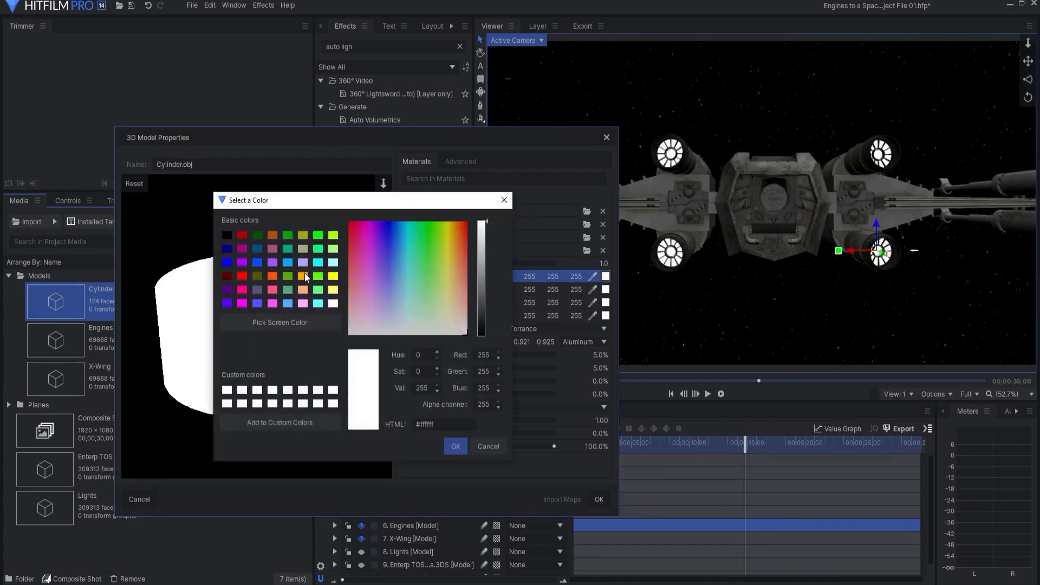
left_click(456, 445)
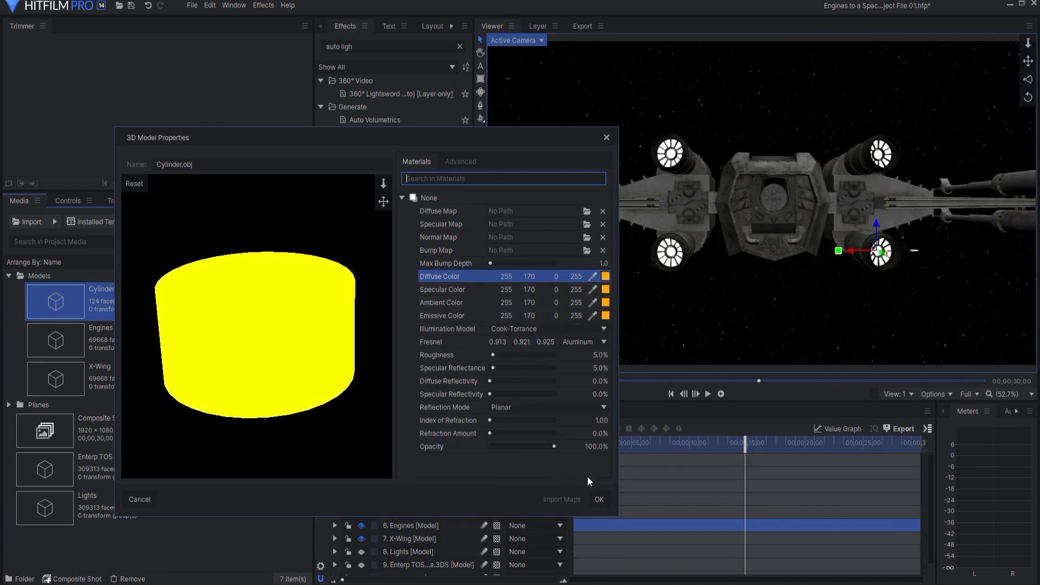
left_click(598, 498)
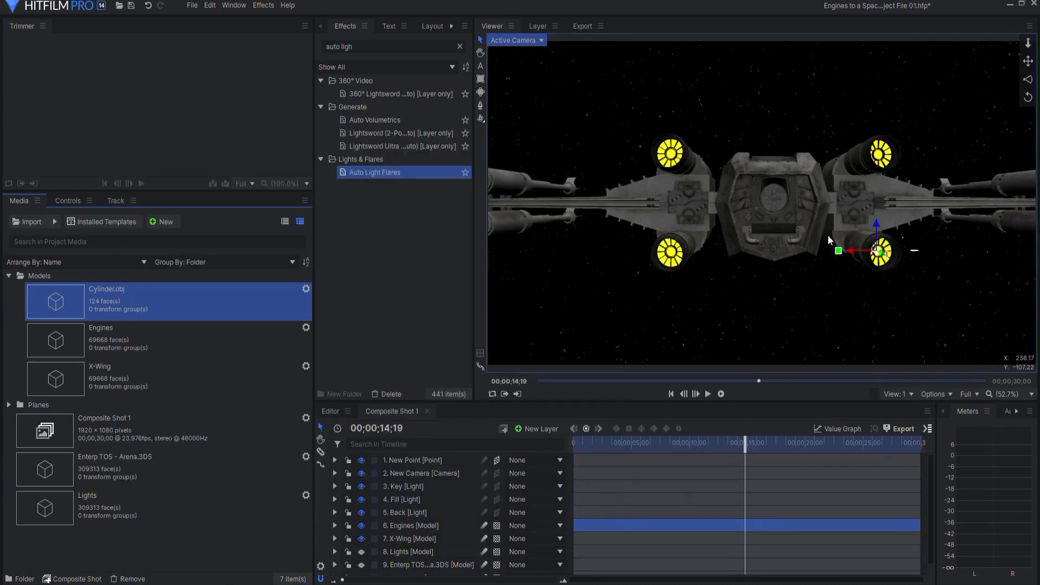
left_click_drag(745, 442, 762, 442)
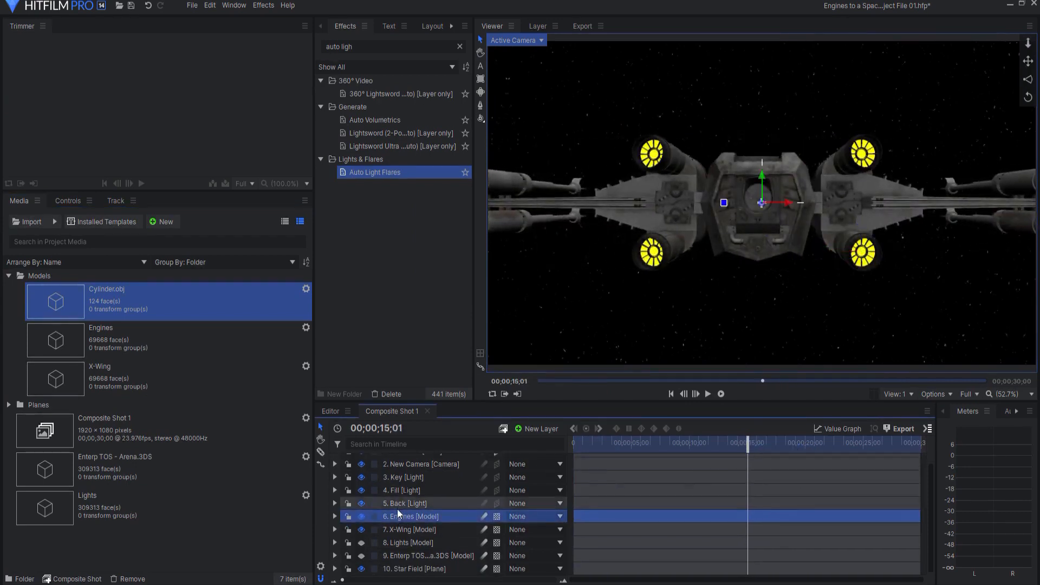
- Untick Illuminated and Receives Shadows on the Engines layer material for flat unlit orange
left_click(334, 515)
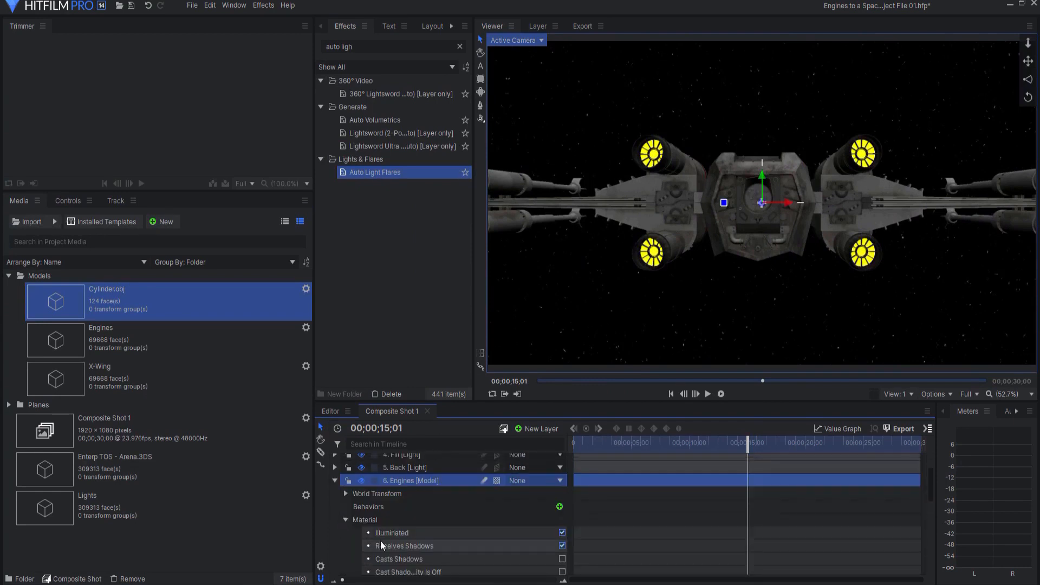
left_click(561, 533)
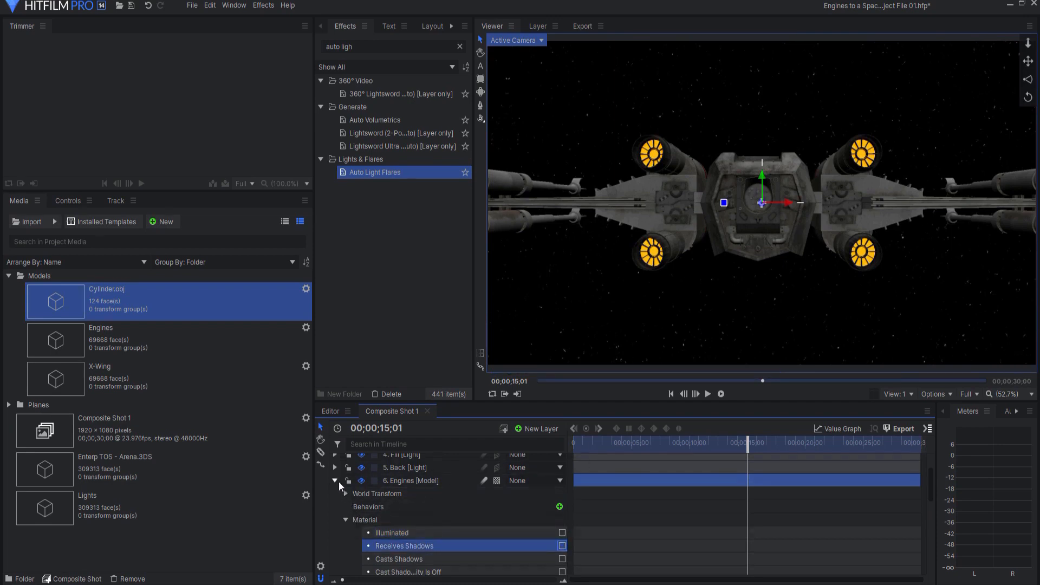
left_click(336, 480)
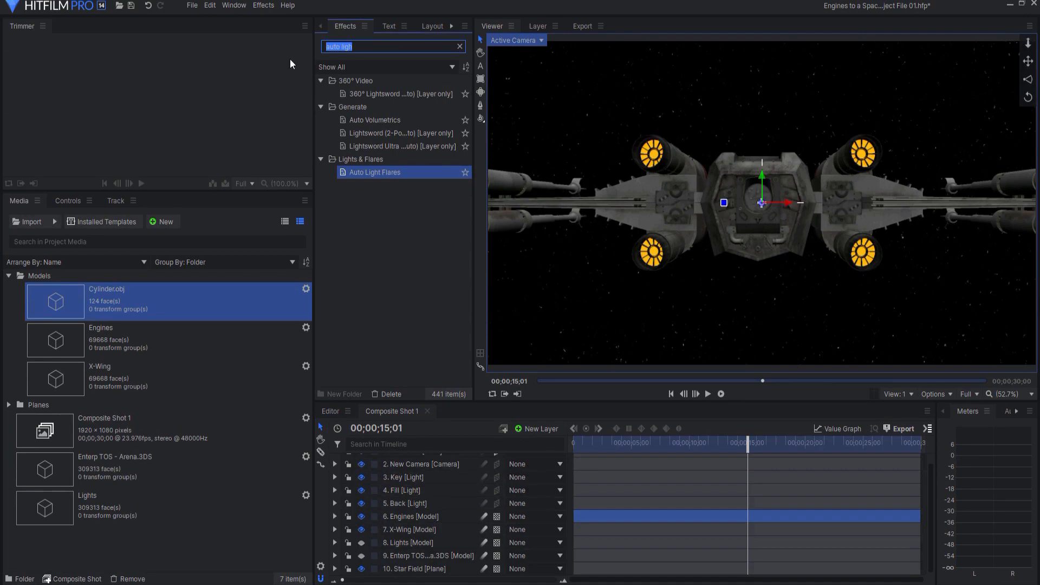
- Add a Glow effect to the Engines layer and raise its Intensity
type("glow")
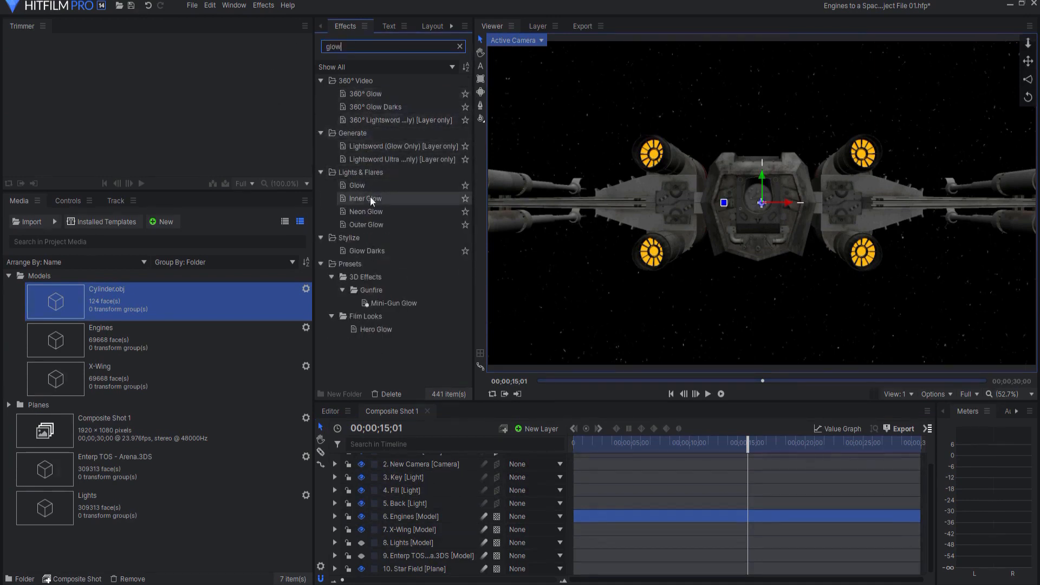
left_click(356, 185)
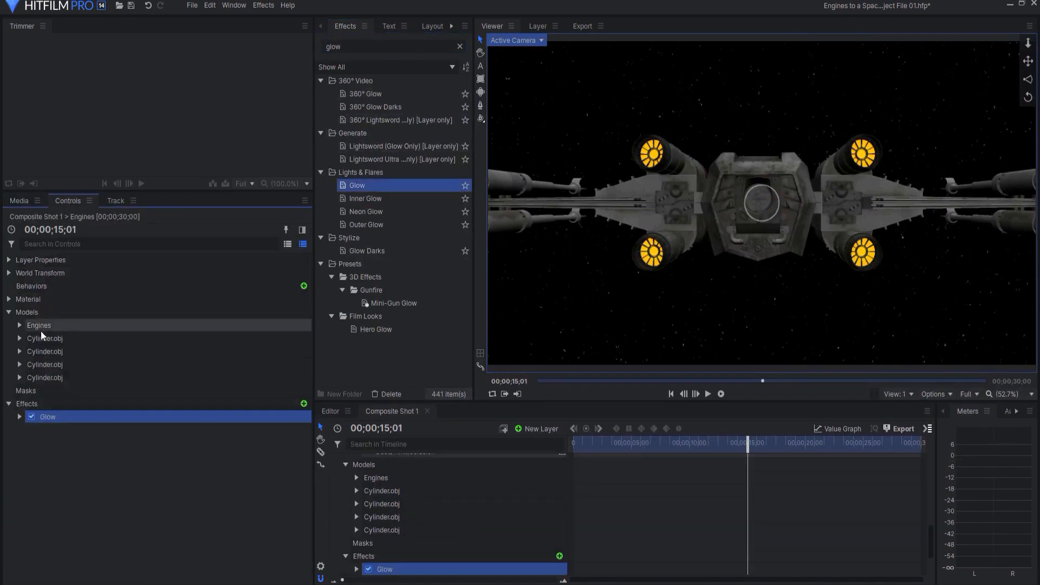
left_click(20, 416)
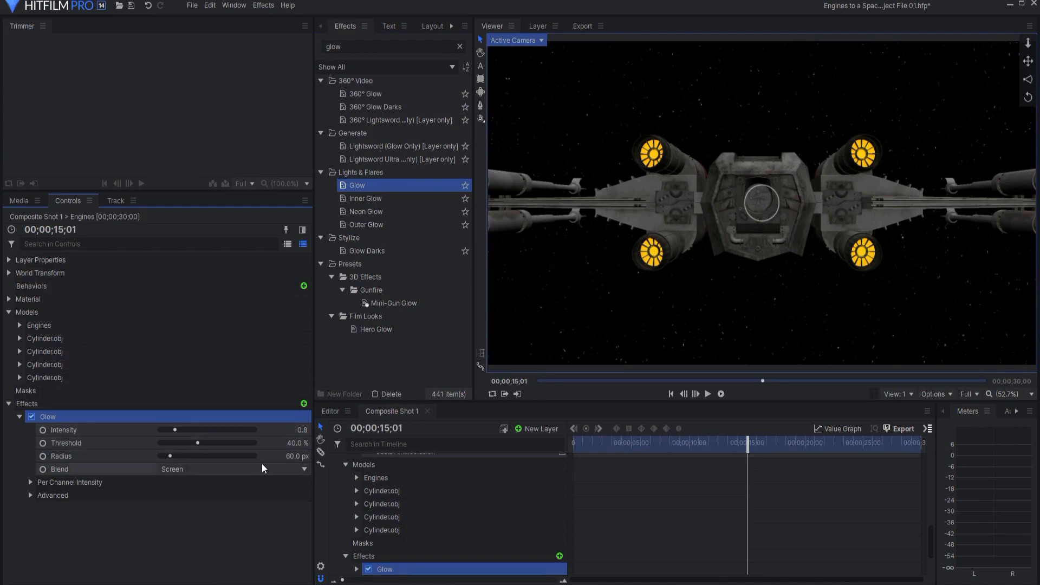
left_click_drag(173, 430, 189, 430)
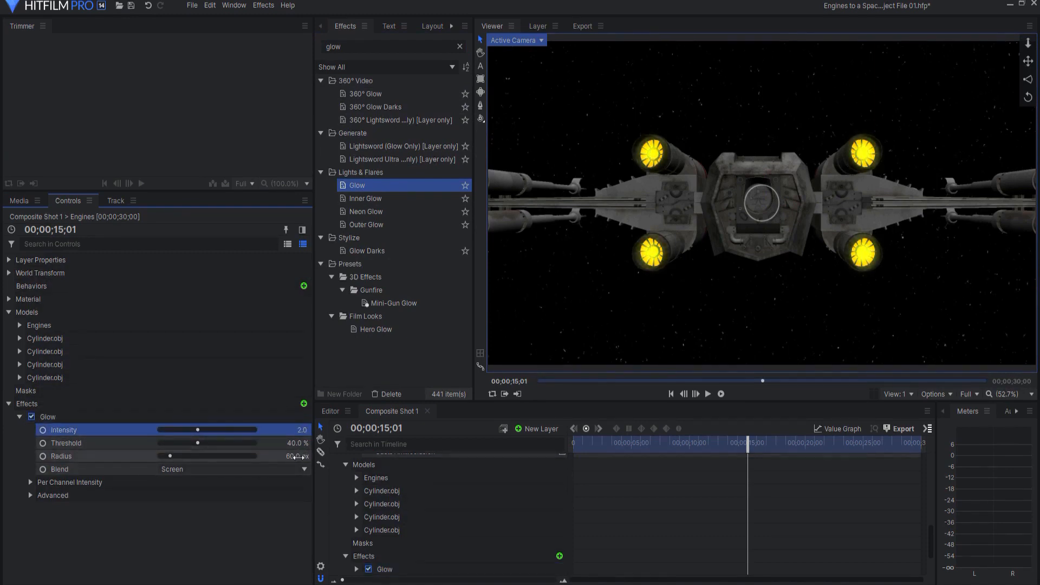
left_click(48, 416)
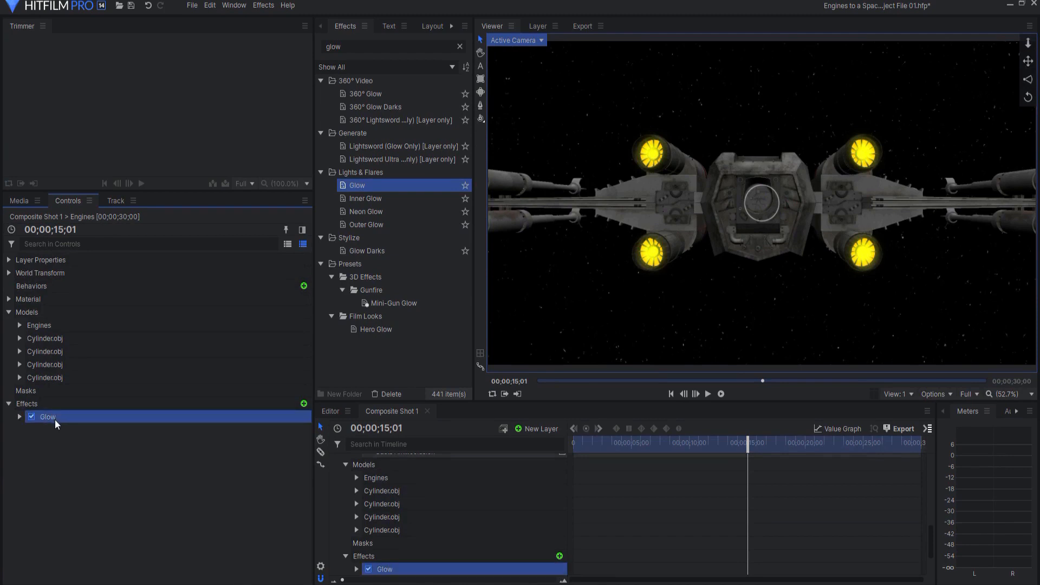
- Duplicate the Glow twice with 209 px radius, adjust the third glow's threshold, and preview the halo
left_click(19, 430)
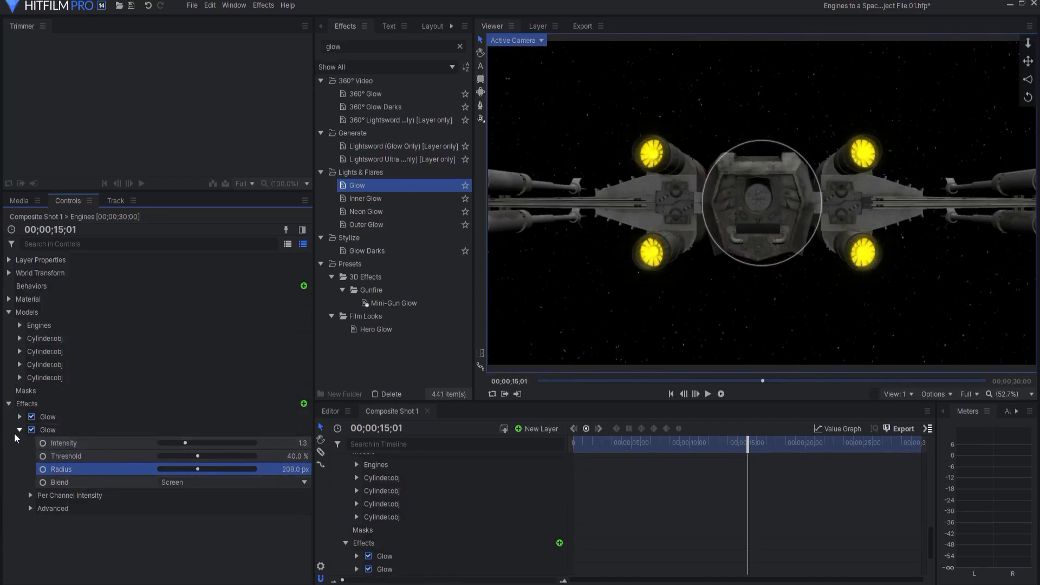
left_click(19, 430)
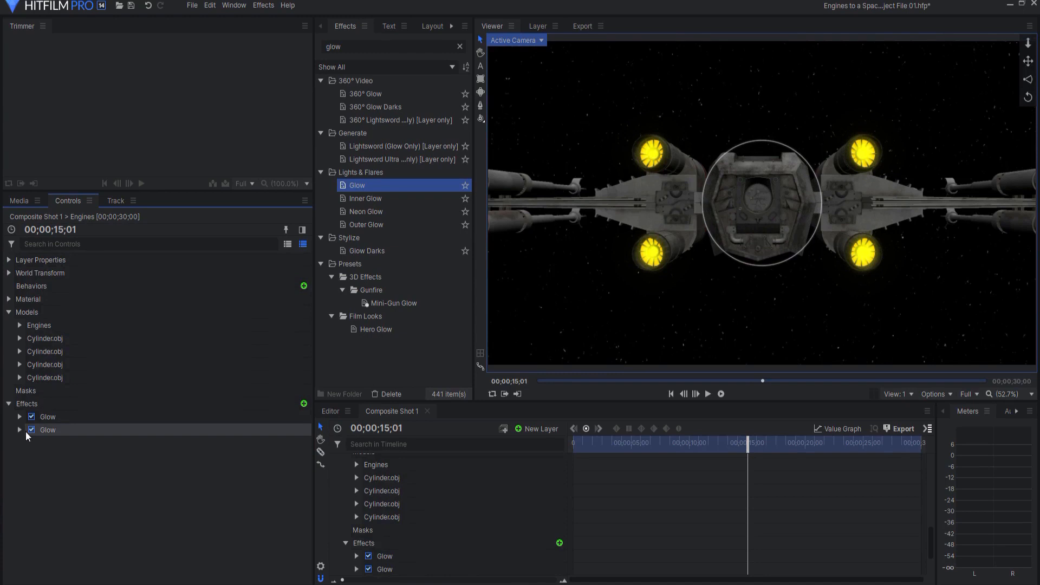
left_click(20, 430)
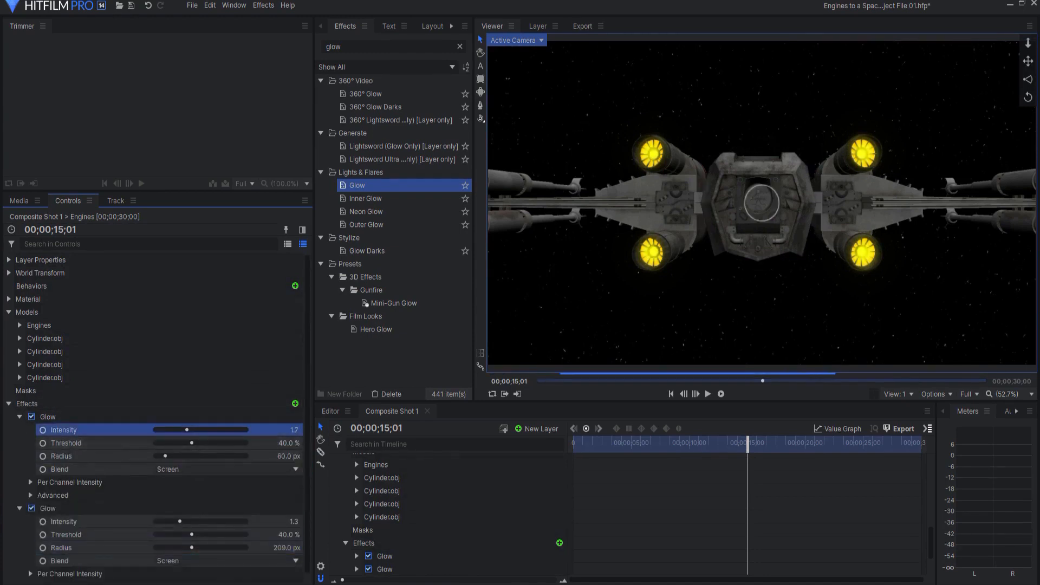
left_click(18, 416)
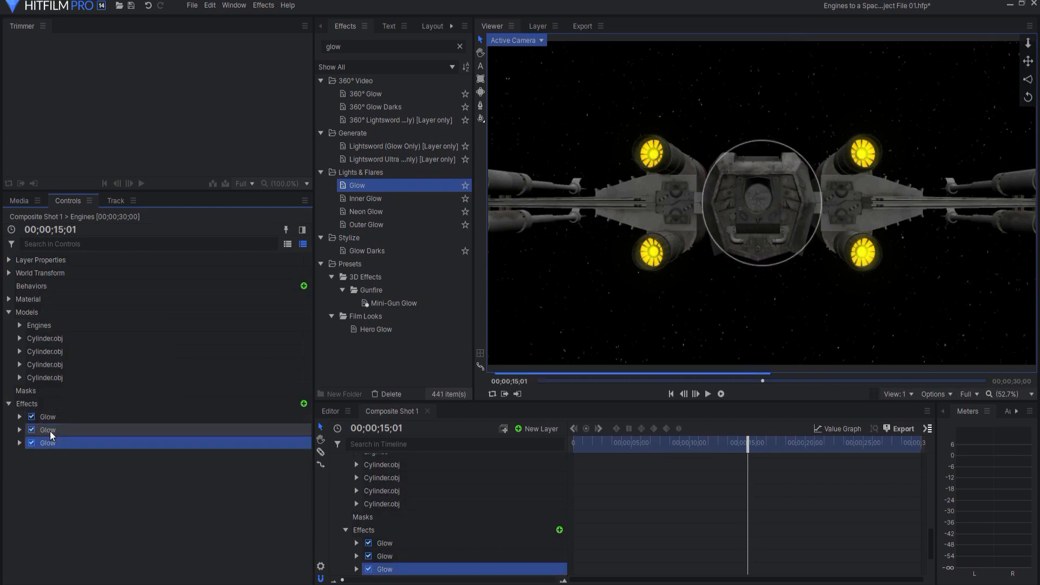
left_click(48, 441)
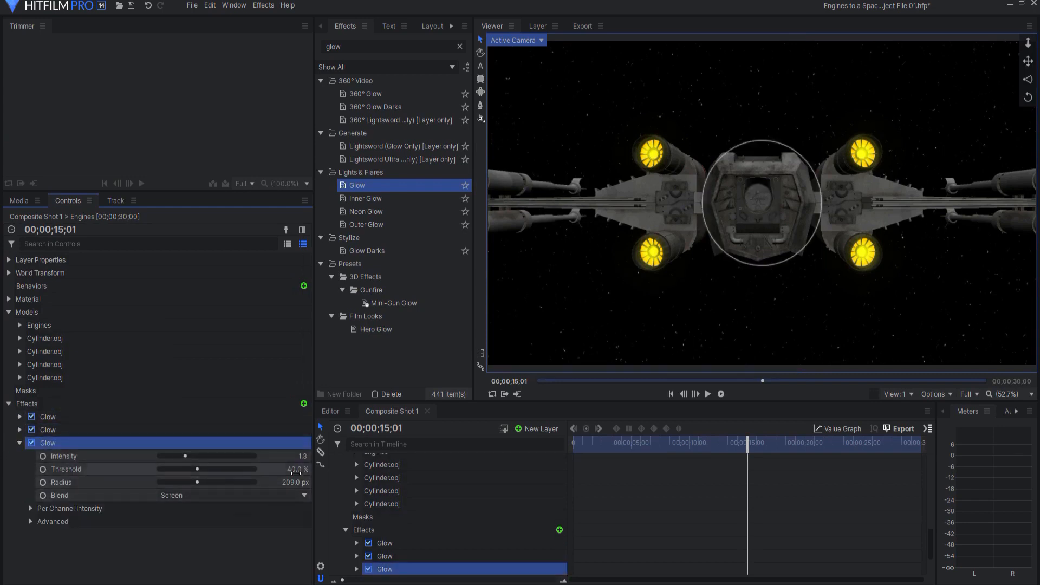
left_click_drag(185, 456, 177, 456)
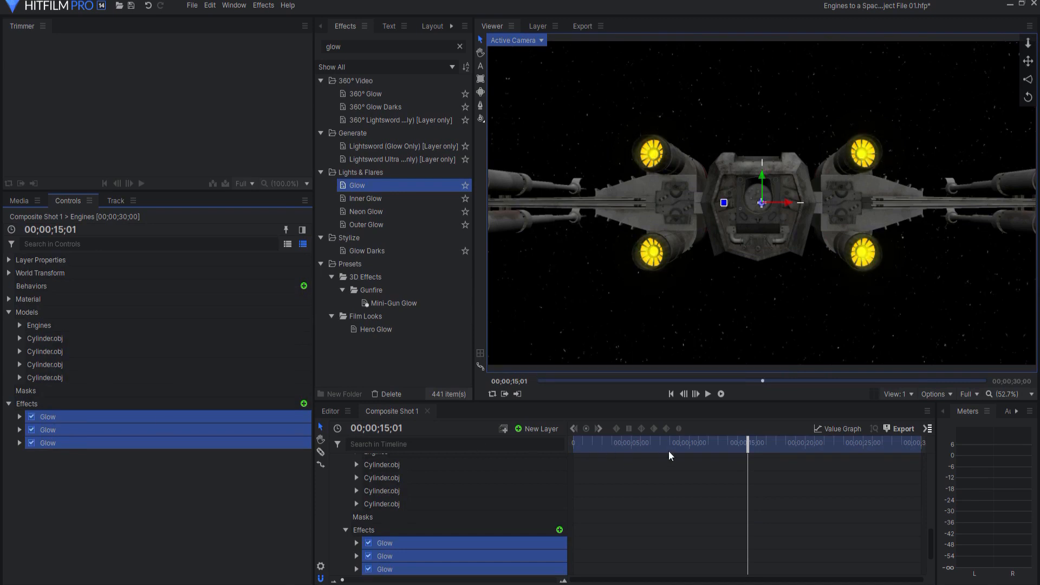
left_click_drag(762, 442, 713, 442)
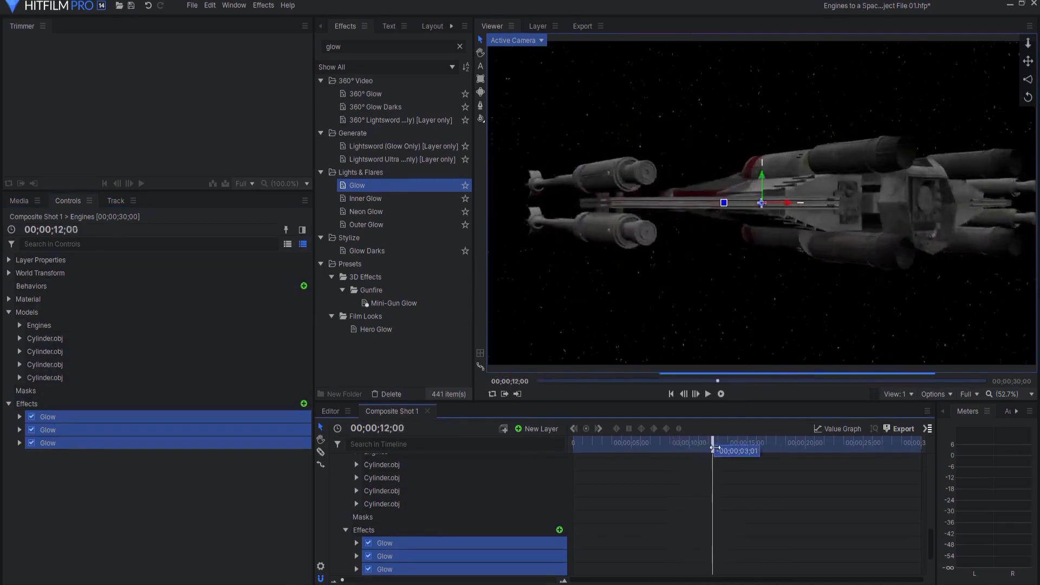
left_click_drag(713, 441, 749, 442)
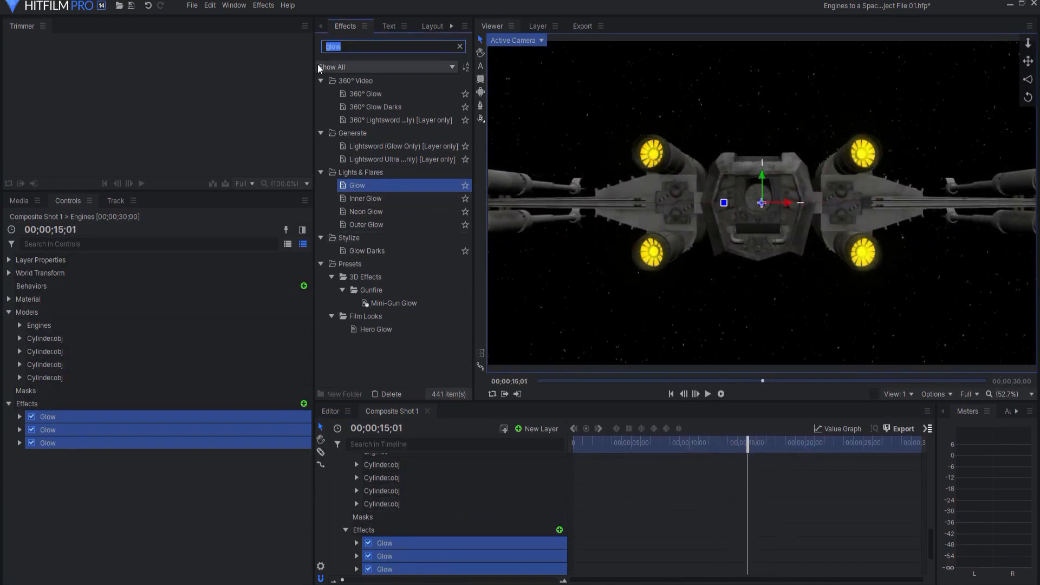
- Apply Auto Light Flares to the Engines layer and expand its Hotspot Generation settings
type("auto")
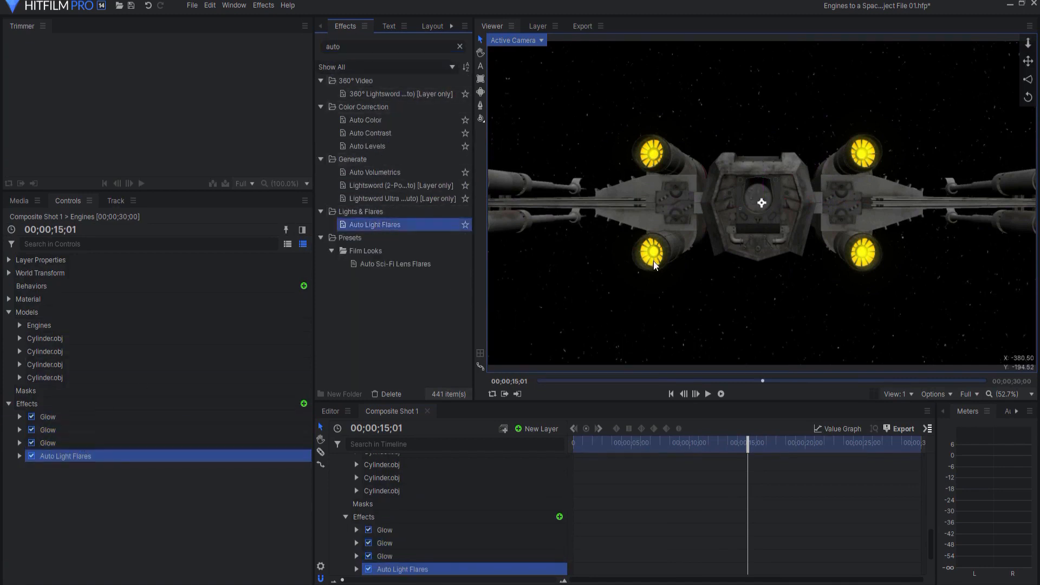
left_click(19, 456)
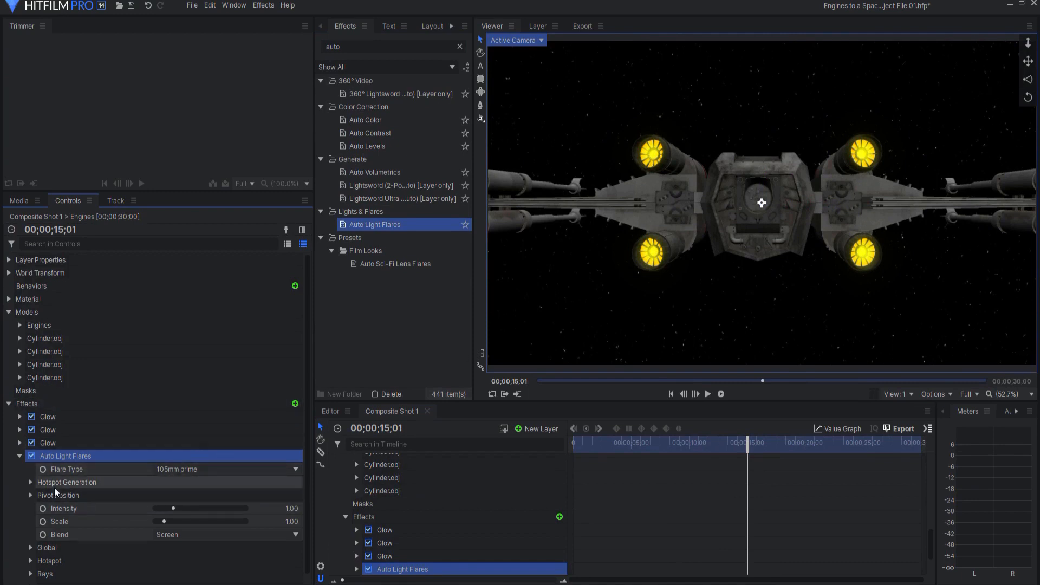
left_click(30, 482)
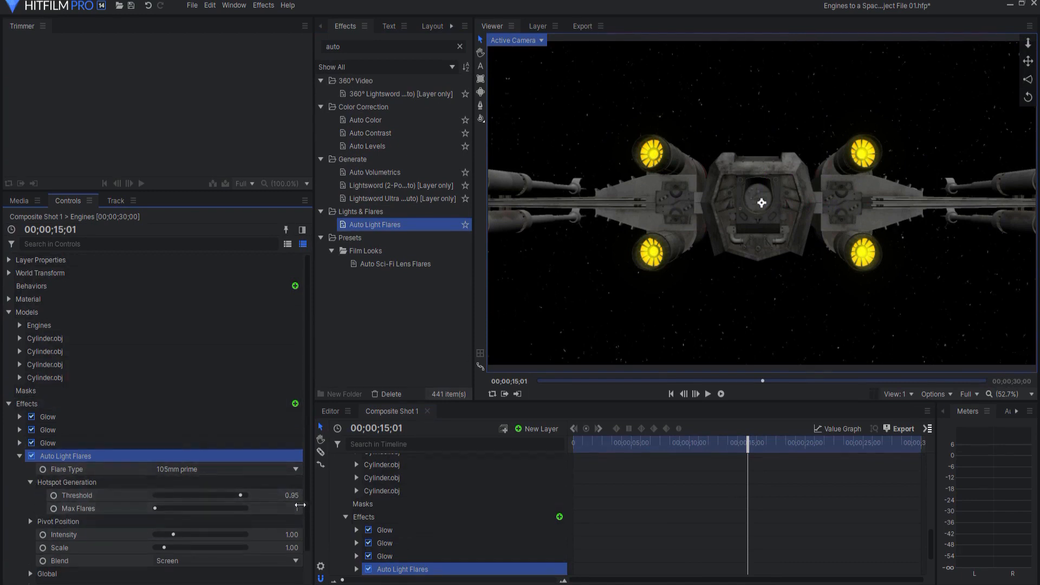
- Set Max Flares to 100, Threshold to 0.09 and Intensity to 0.14
left_click_drag(156, 508, 246, 508)
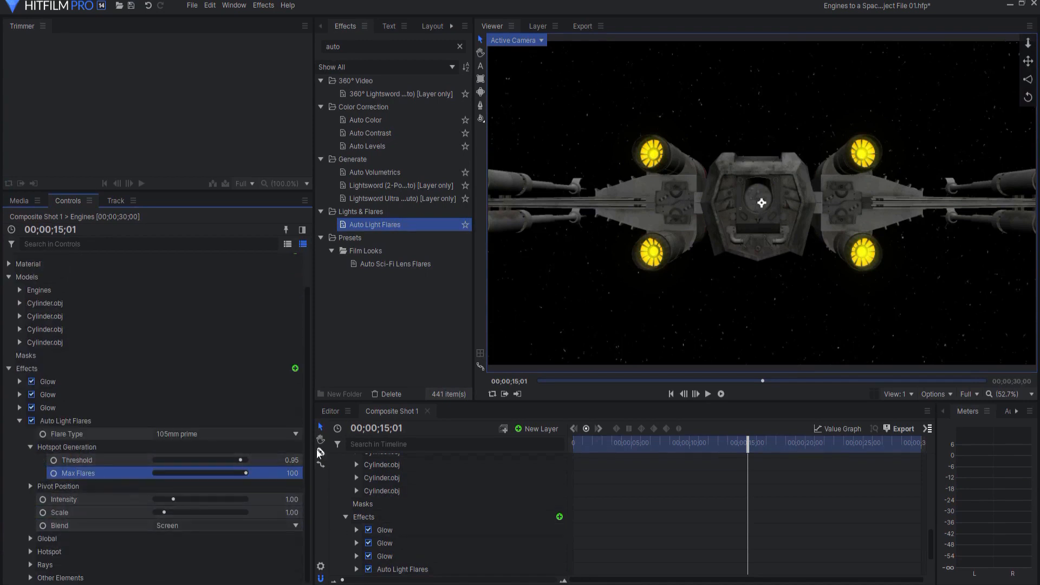
left_click_drag(241, 459, 174, 459)
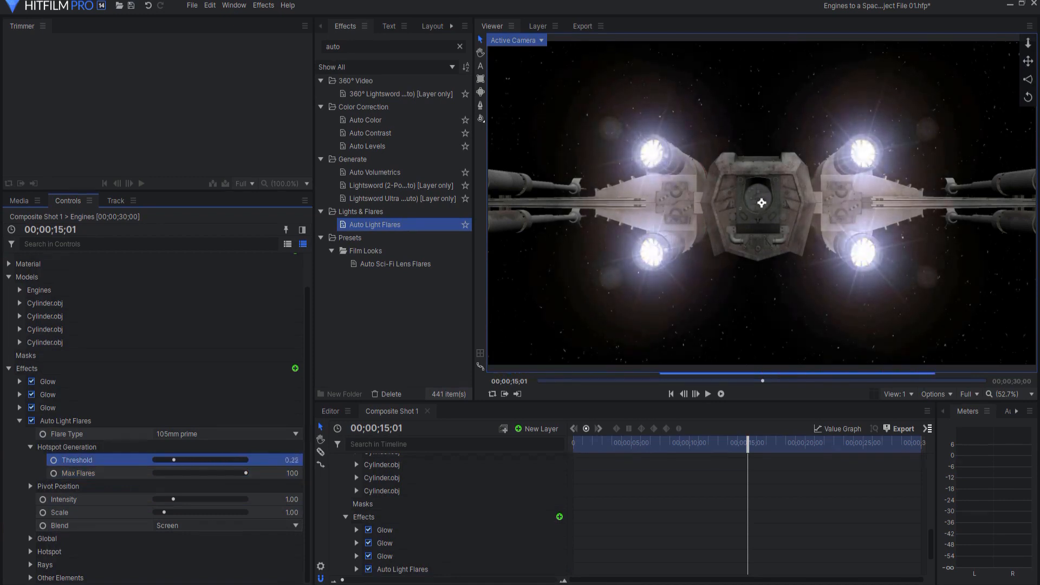
left_click_drag(174, 460, 153, 459)
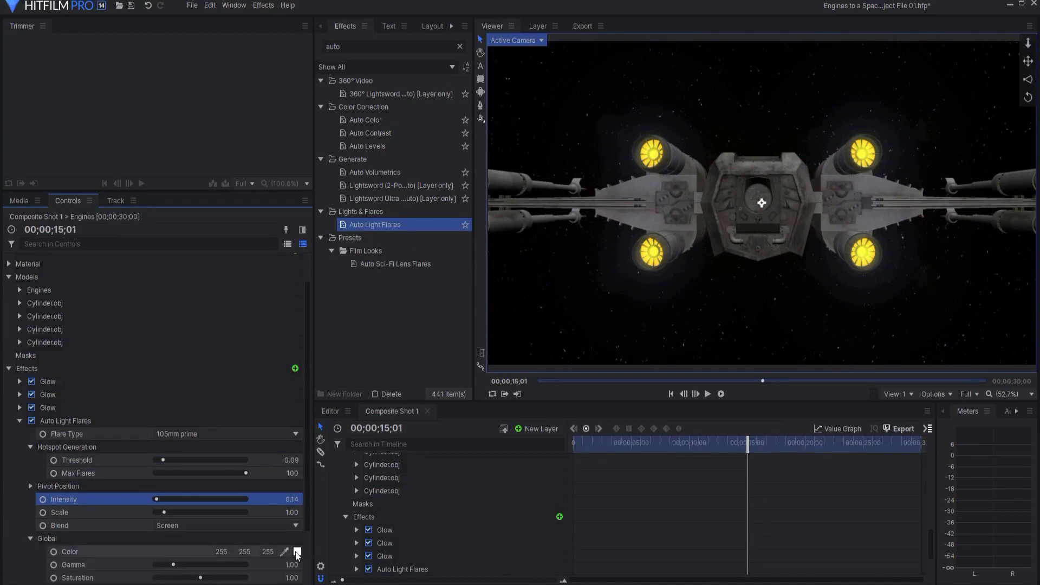
- Tint the flares orange (255, 170, 0) via the Global Color swatch
left_click(296, 553)
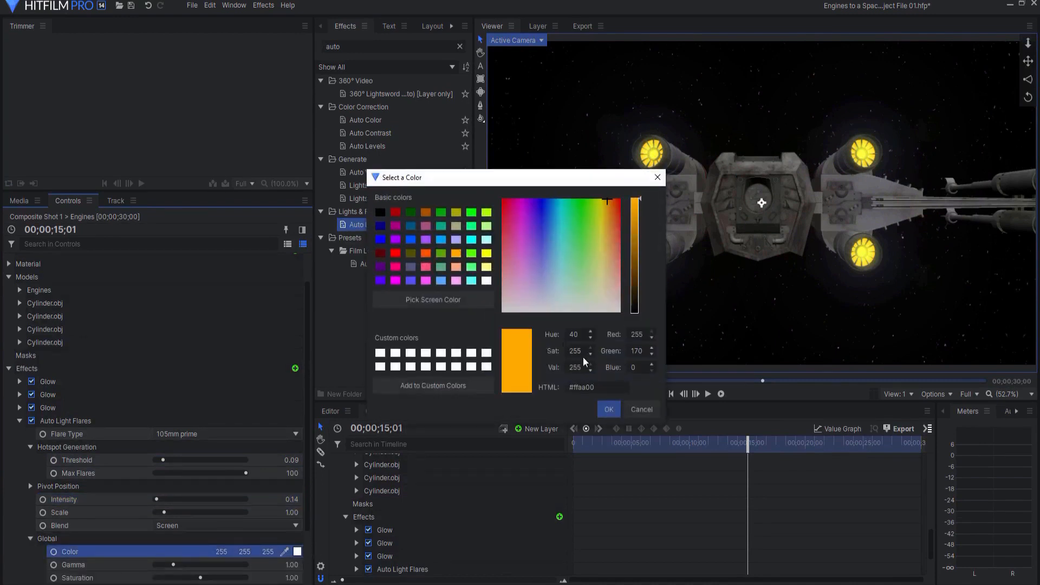
left_click(607, 410)
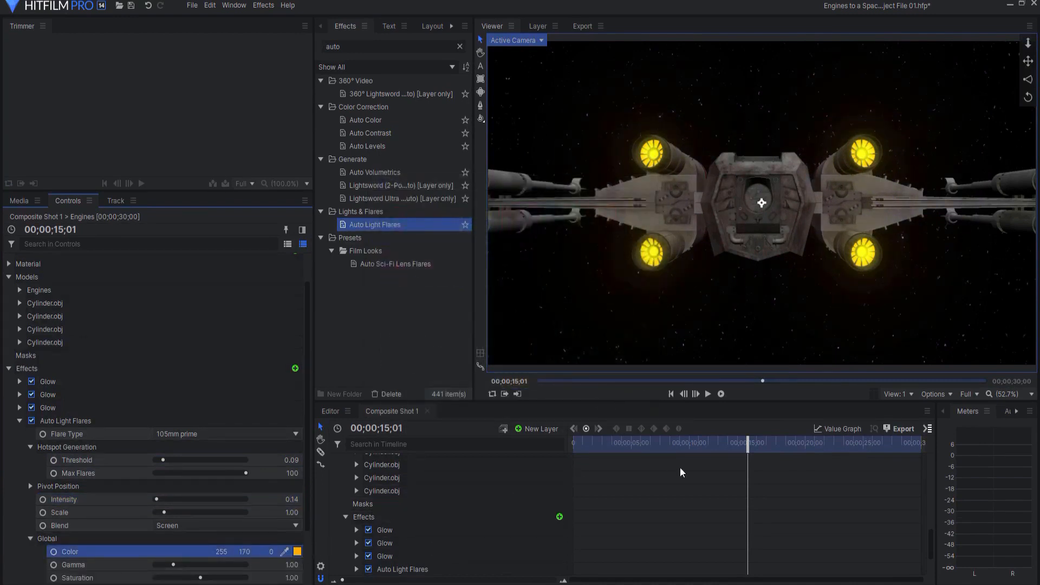
left_click_drag(748, 442, 754, 450)
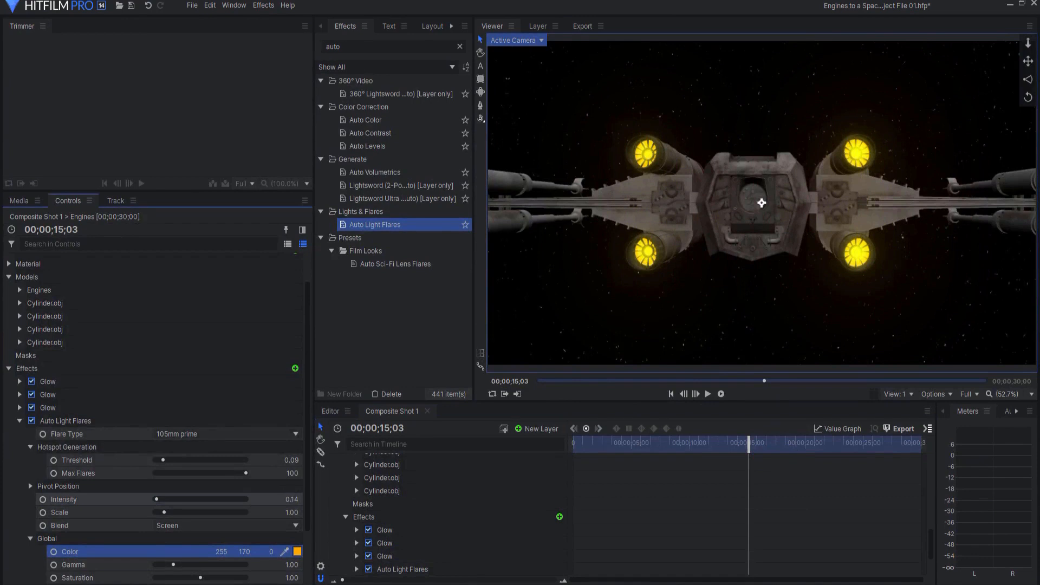
- Raise flare Intensity to 0.22 and lower Threshold to 0.03
left_click_drag(155, 498, 178, 498)
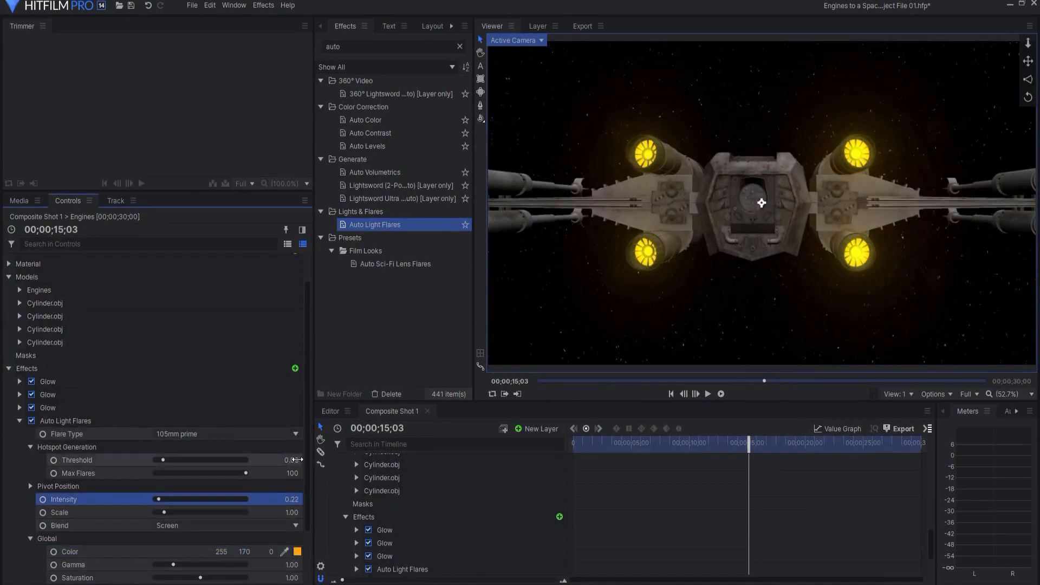
left_click_drag(162, 460, 157, 459)
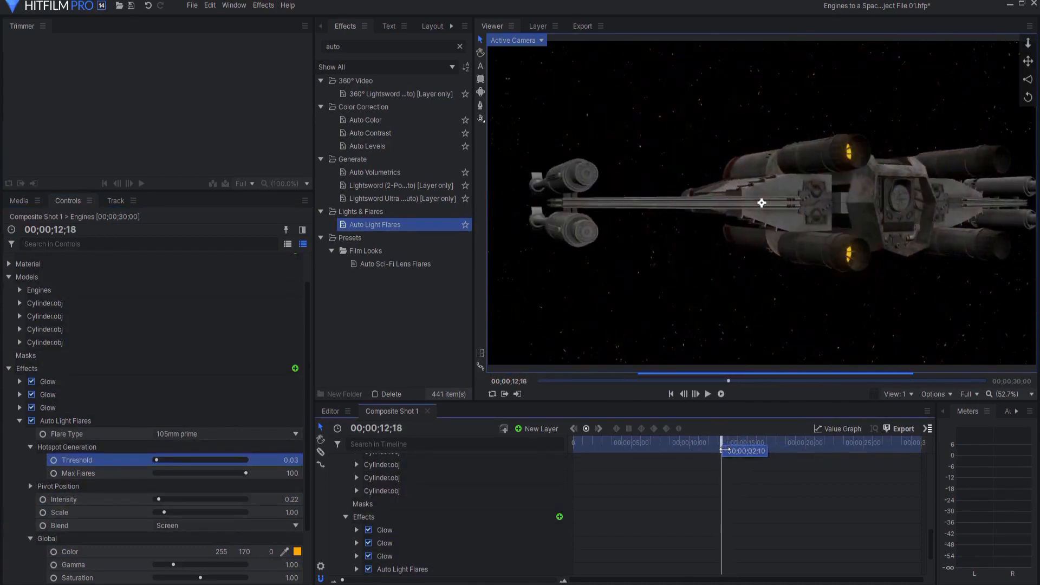
left_click(707, 394)
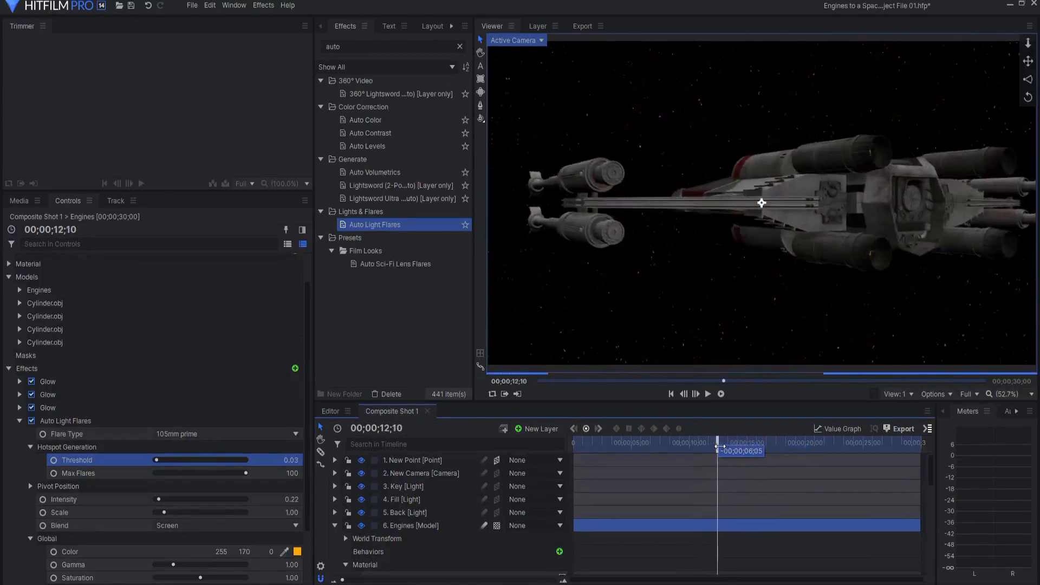
left_click(708, 393)
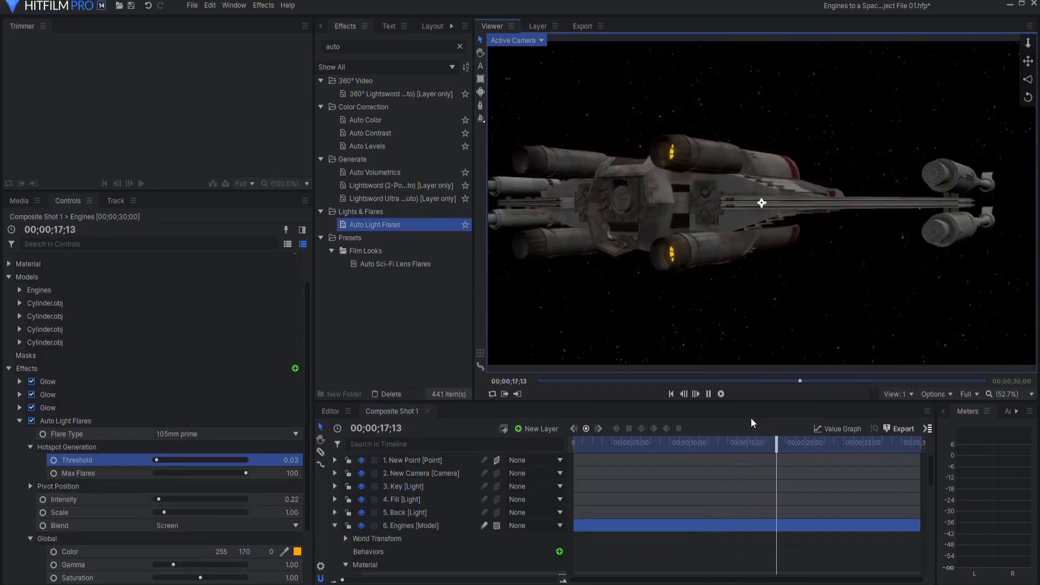
left_click(719, 393)
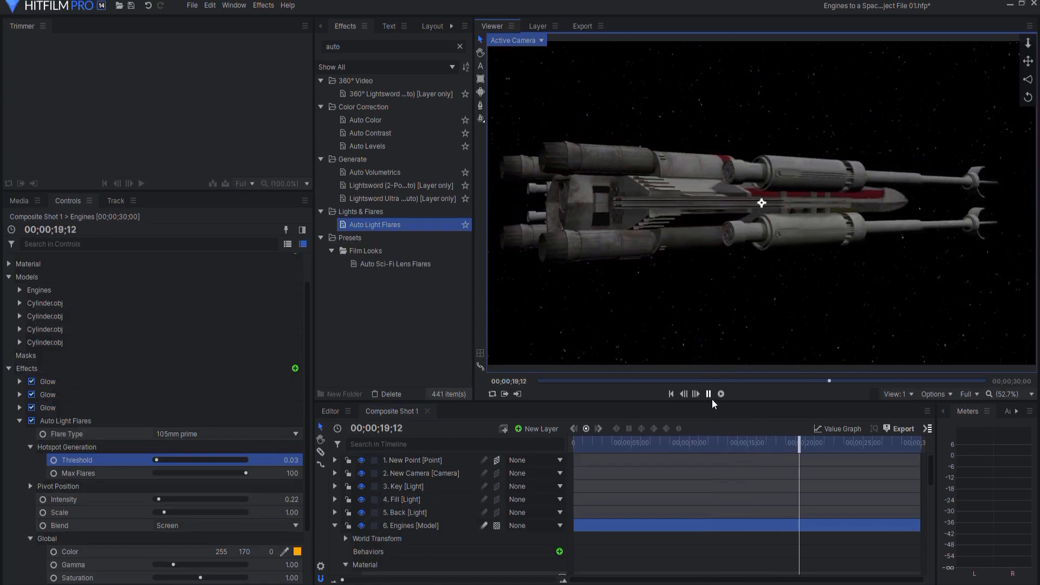